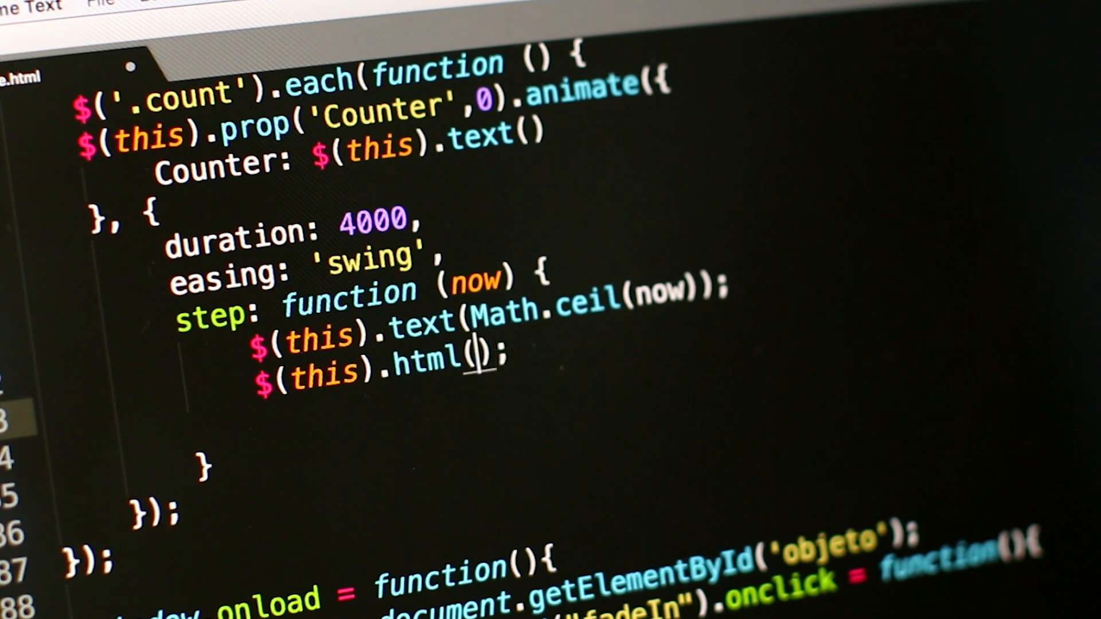
- Pass text into the html() call and start an if() statement on the next line
{"action": "type", "text": "text"}
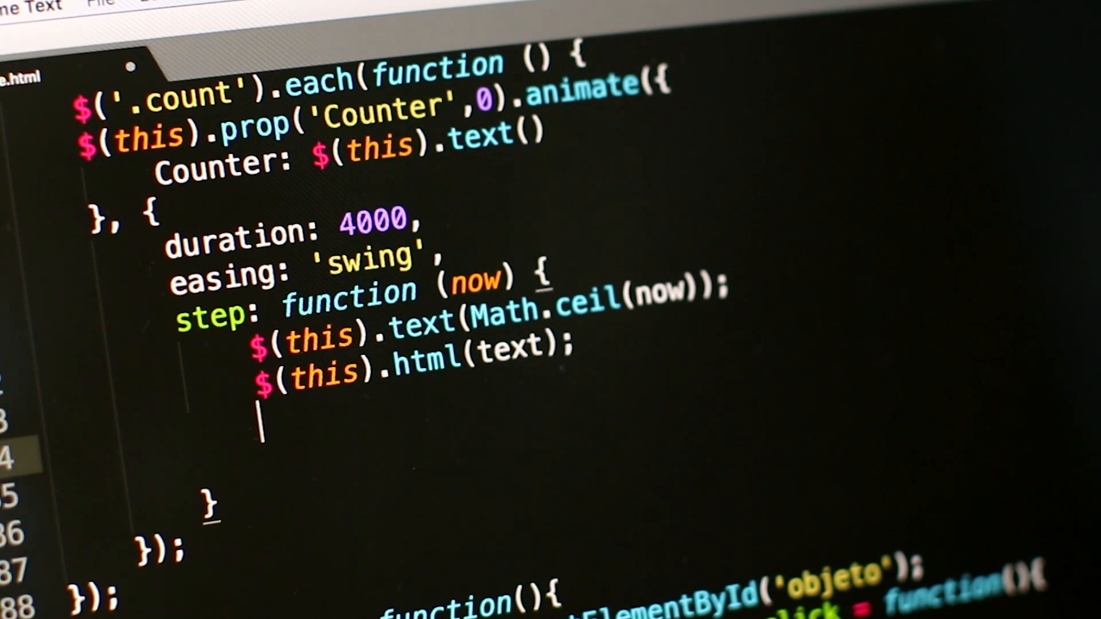
{"action": "type", "text": "if()"}
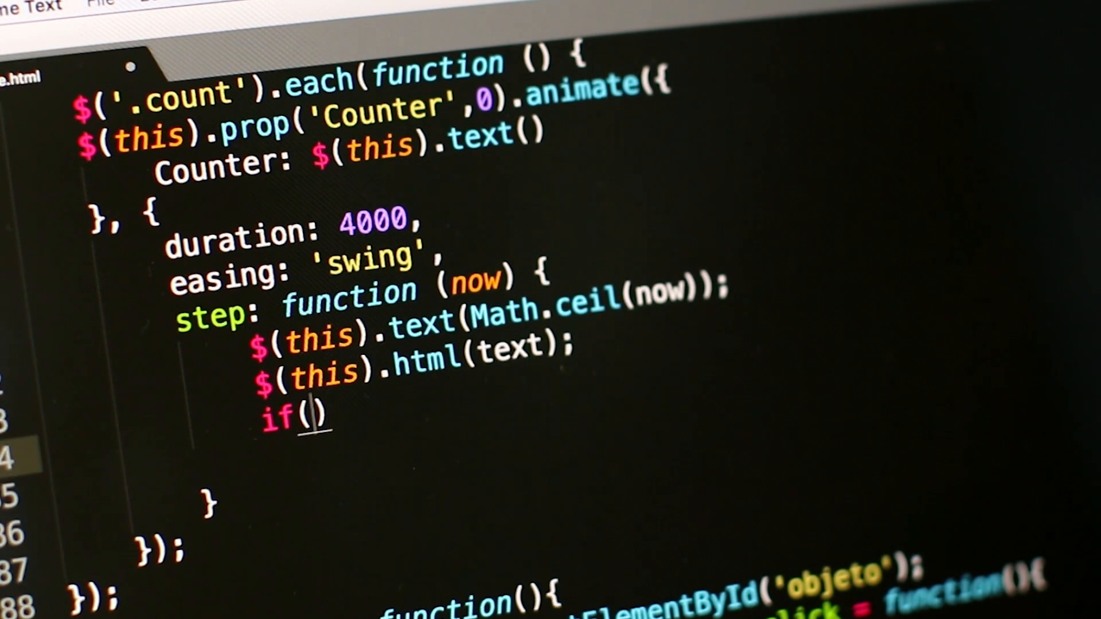
{"action": "type", "text": "initi"}
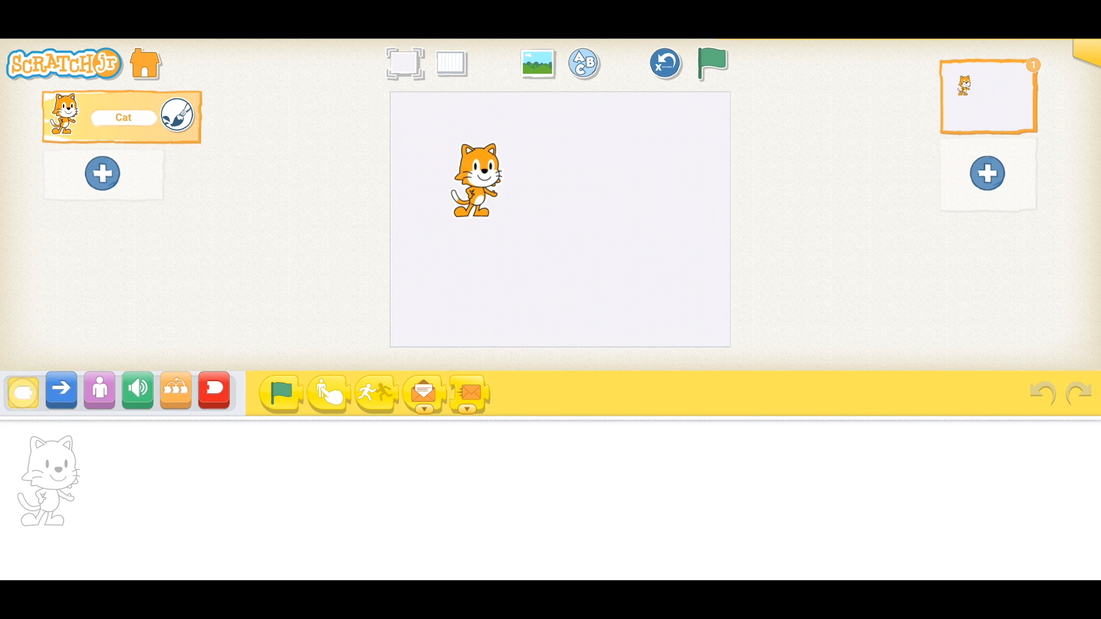
- Start the cat's script with a green flag and a move-right block set to 5
{"action": "left_click_drag", "start_coordinate": [281, 393], "coordinate": [204, 490]}
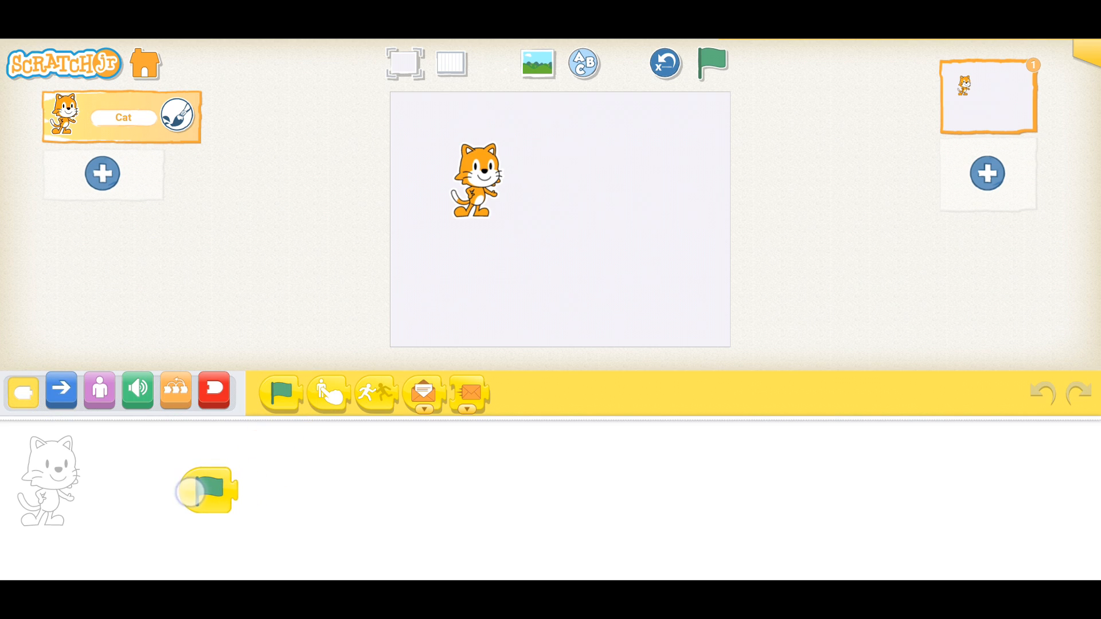
{"action": "left_click", "coordinate": [61, 390]}
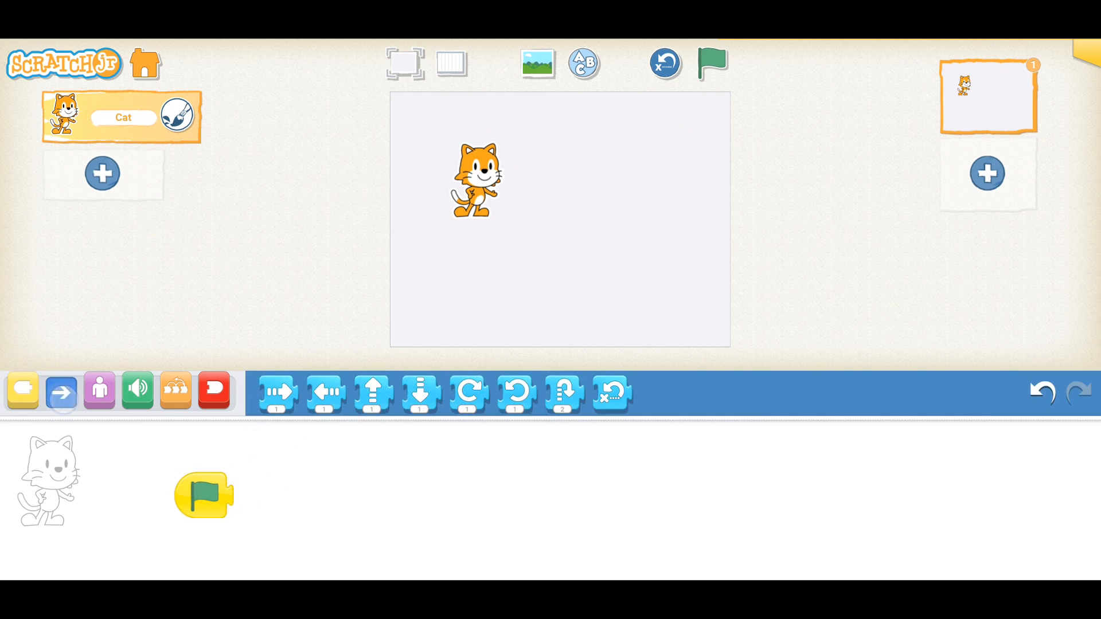
{"action": "left_click_drag", "start_coordinate": [275, 393], "coordinate": [246, 504]}
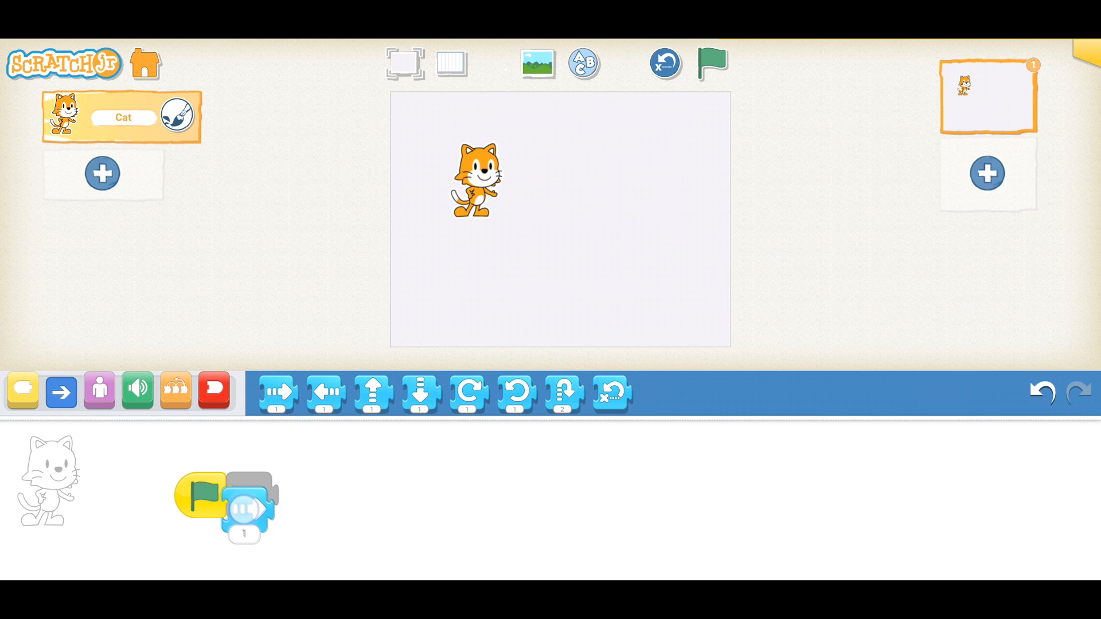
{"action": "left_click", "coordinate": [247, 520]}
{"action": "type", "text": "5"}
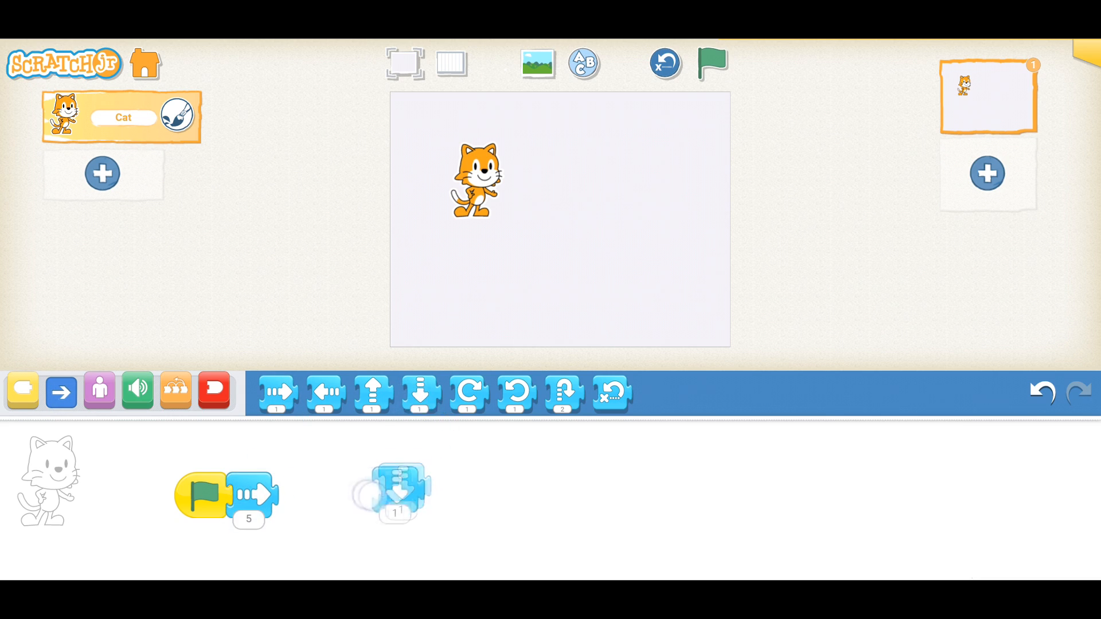
- Attach a move-down block set to 2, run the script, and add a tap trigger
{"action": "left_click_drag", "start_coordinate": [389, 493], "coordinate": [294, 494]}
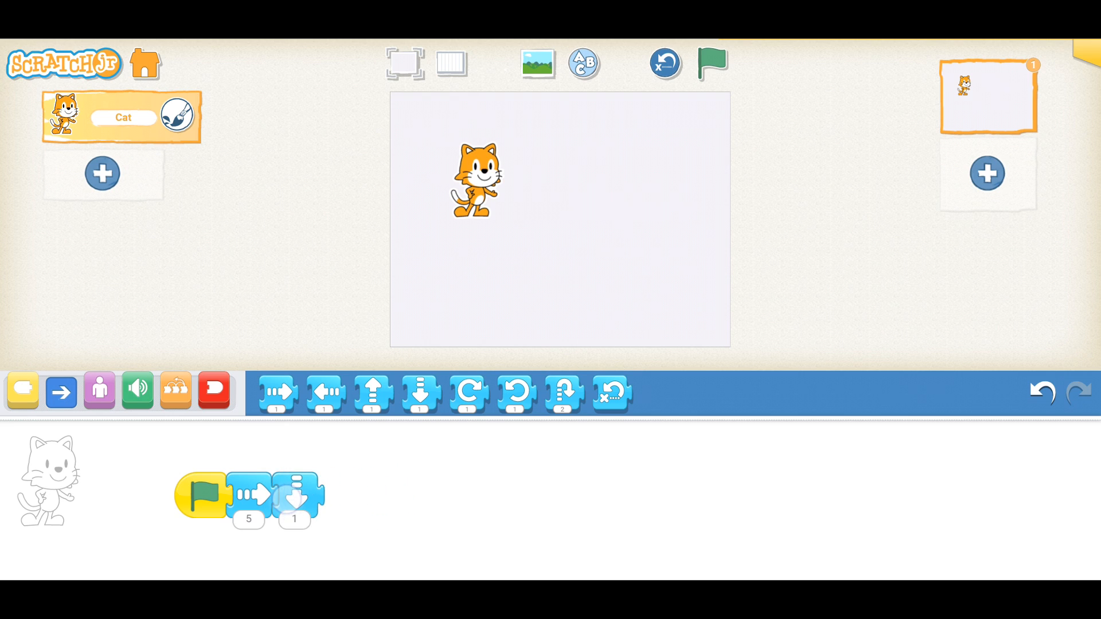
{"action": "left_click", "coordinate": [712, 63]}
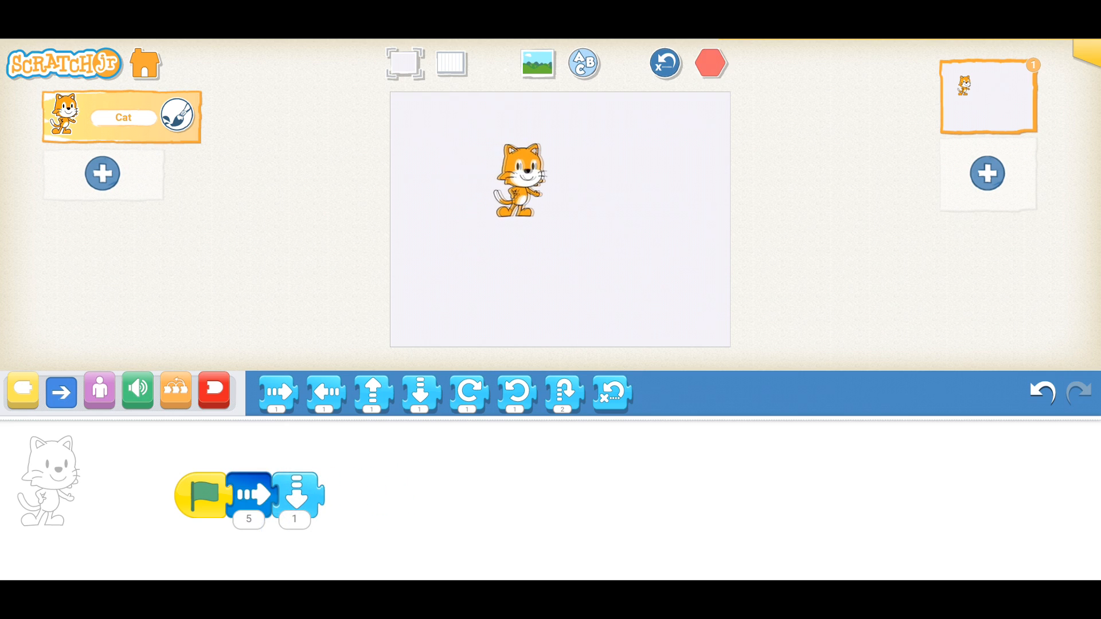
{"action": "left_click", "coordinate": [294, 520]}
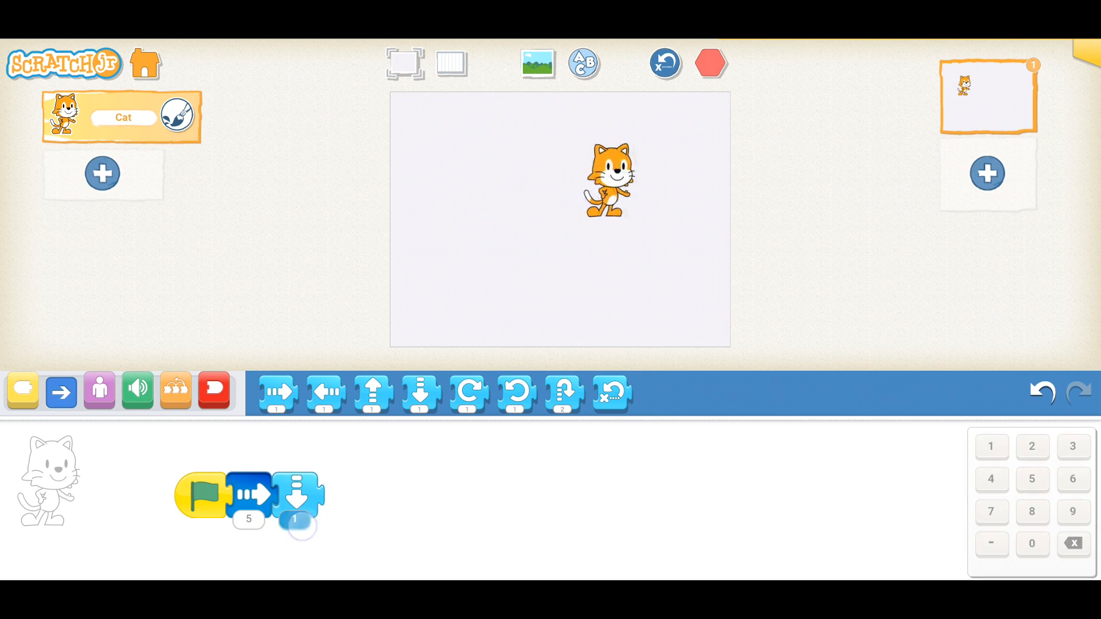
{"action": "left_click", "coordinate": [712, 63]}
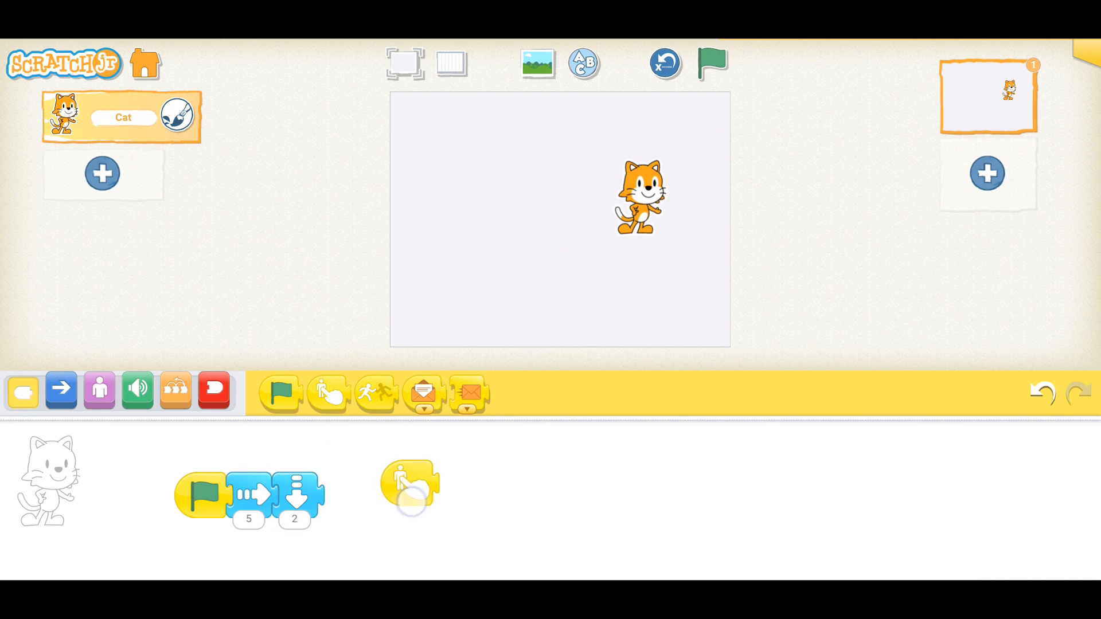
{"action": "left_click", "coordinate": [60, 391]}
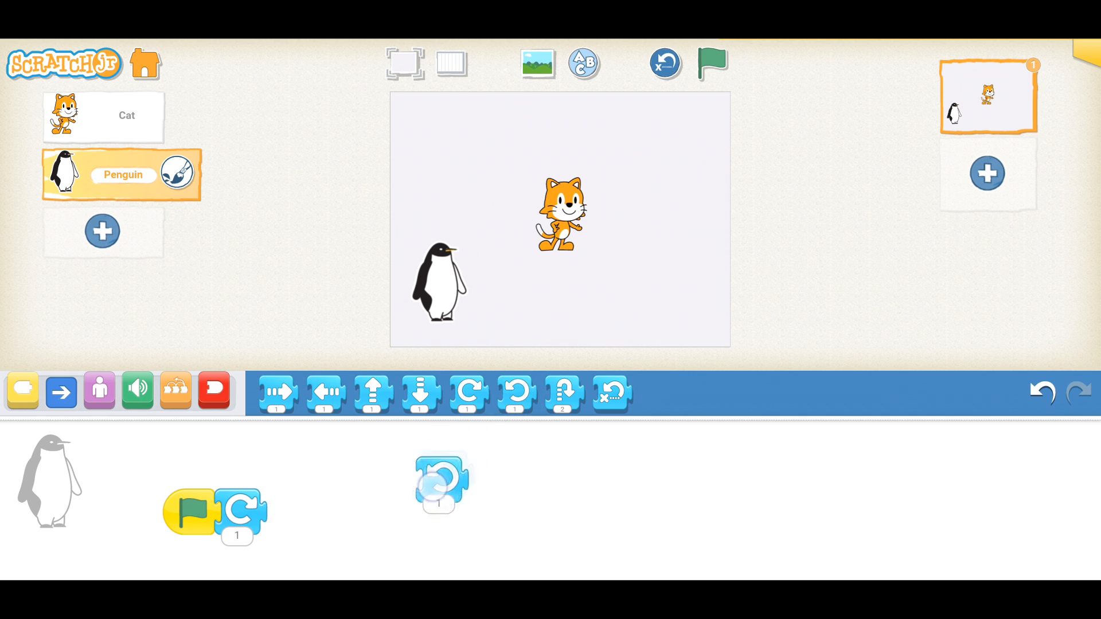
- Add a turn block to the penguin's green-flag script
{"action": "left_click_drag", "start_coordinate": [439, 482], "coordinate": [267, 512]}
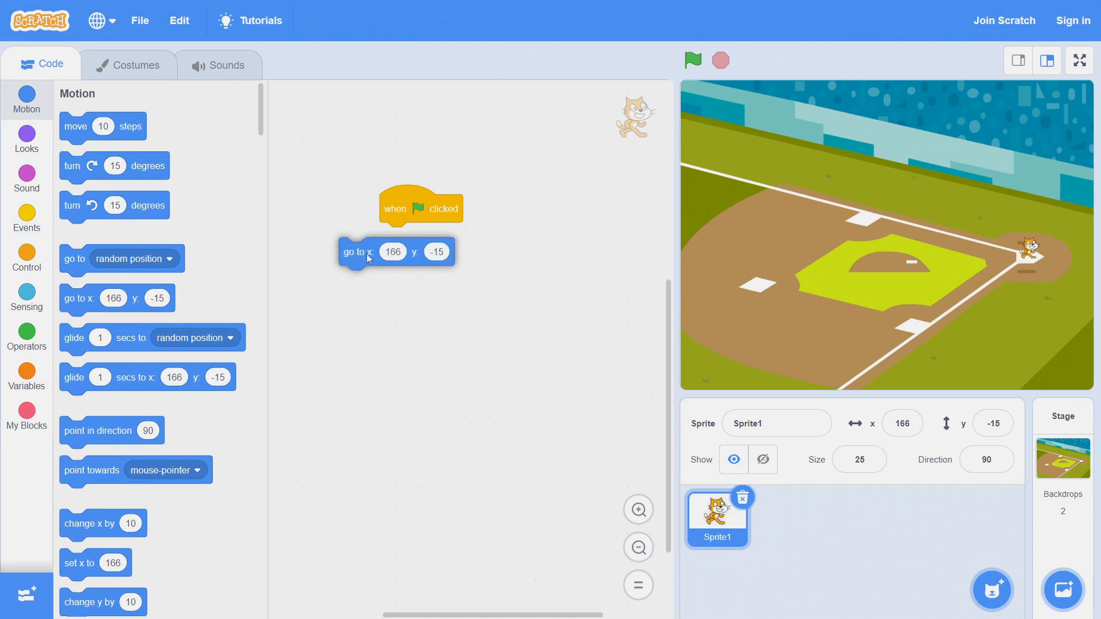
- Snap go to x:166 y:-15 under the flag event, gliding to (-22, 29) and (-150, -46)
{"action": "left_click_drag", "start_coordinate": [358, 251], "coordinate": [393, 235]}
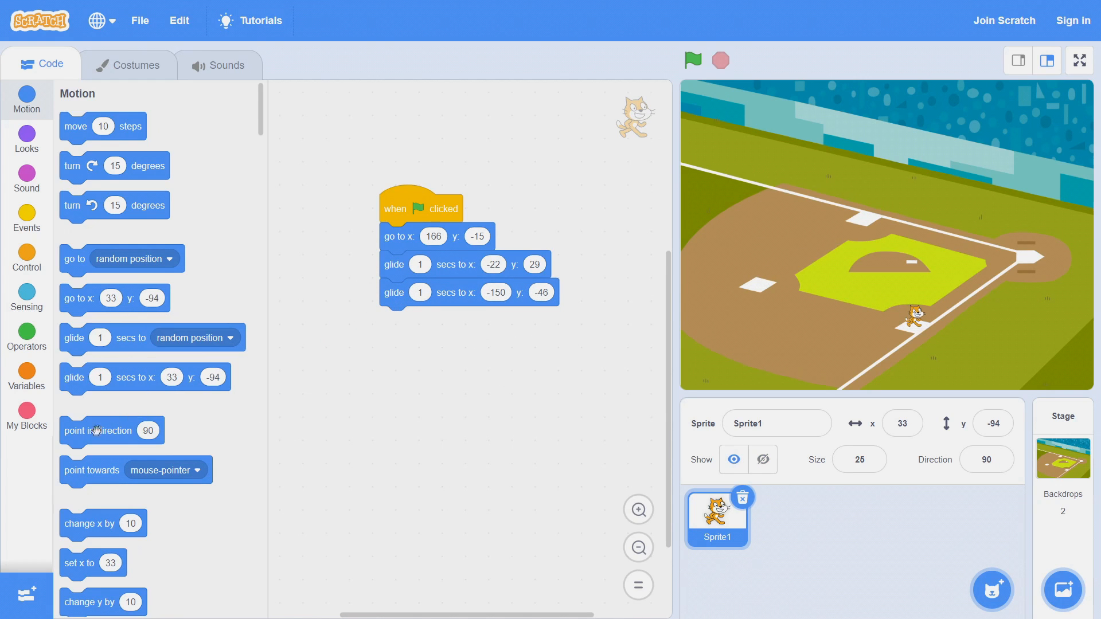
{"action": "left_click", "coordinate": [1078, 60]}
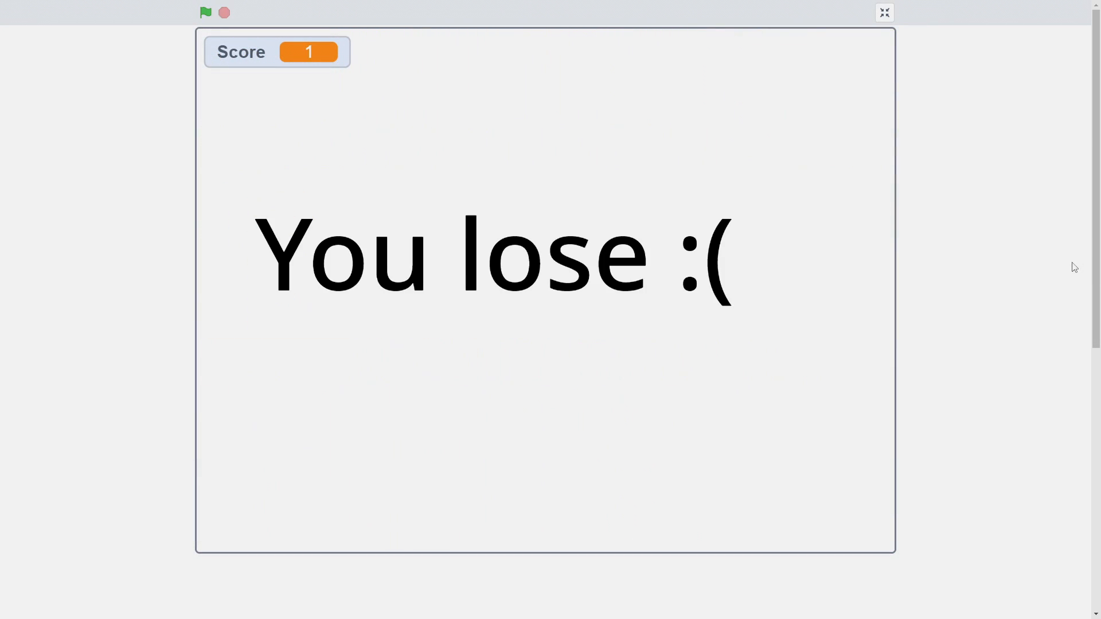
- Play the game full-screen until it shows Score 1 and 'You lose :('
{"action": "left_click", "coordinate": [204, 13]}
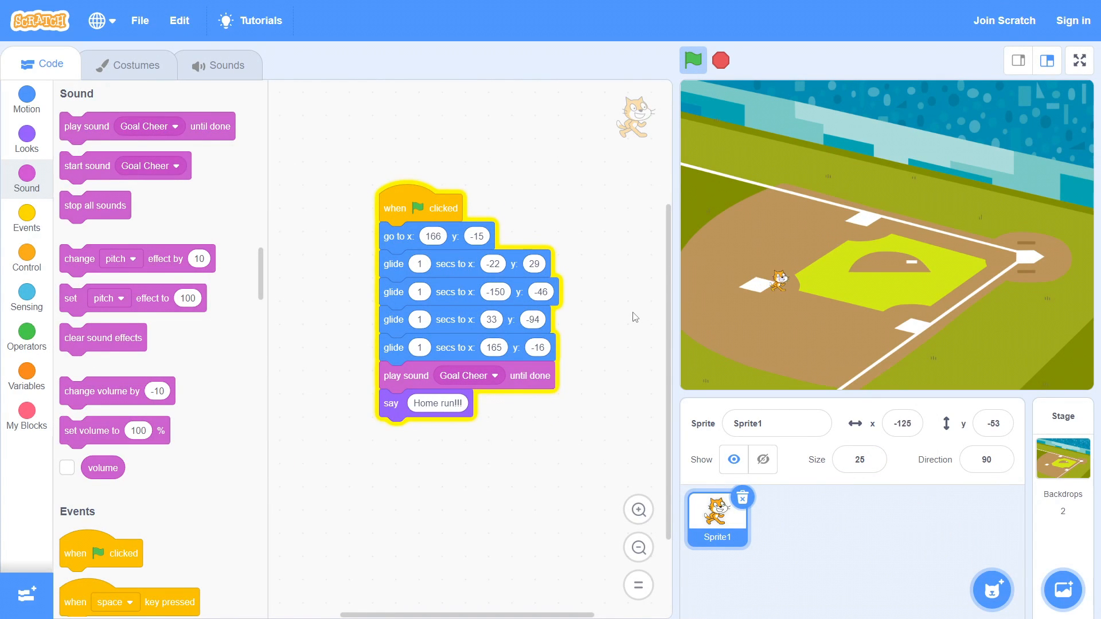
- Run the baseball script so the cat says 'Home run!!!' before the Goal Cheer sound
{"action": "left_click", "coordinate": [693, 59]}
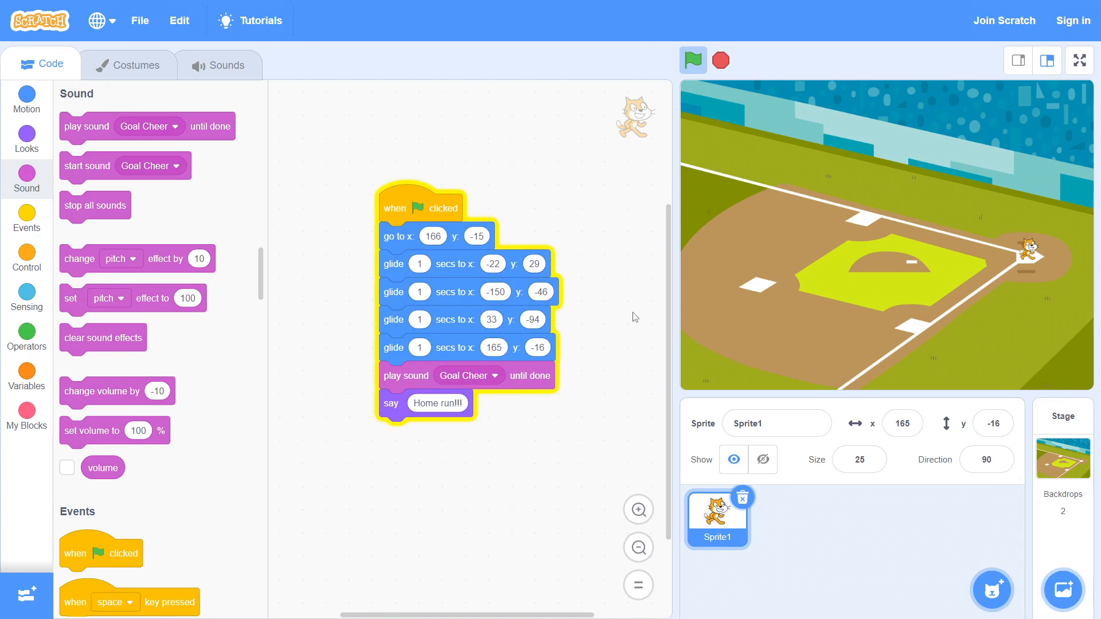
{"action": "left_click", "coordinate": [720, 60]}
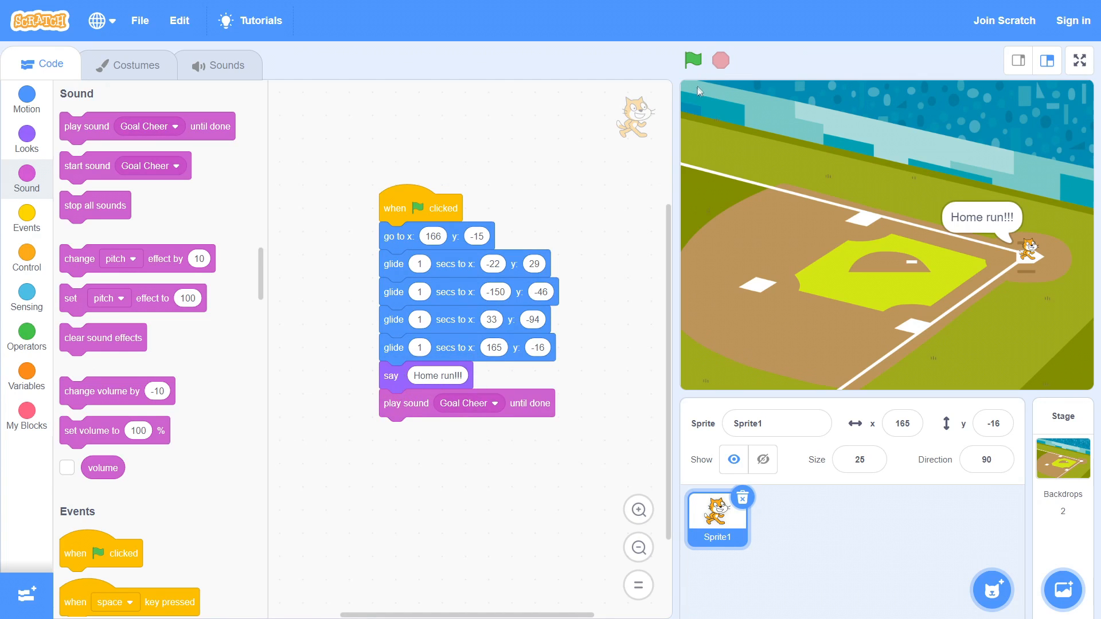
{"action": "left_click", "coordinate": [692, 59]}
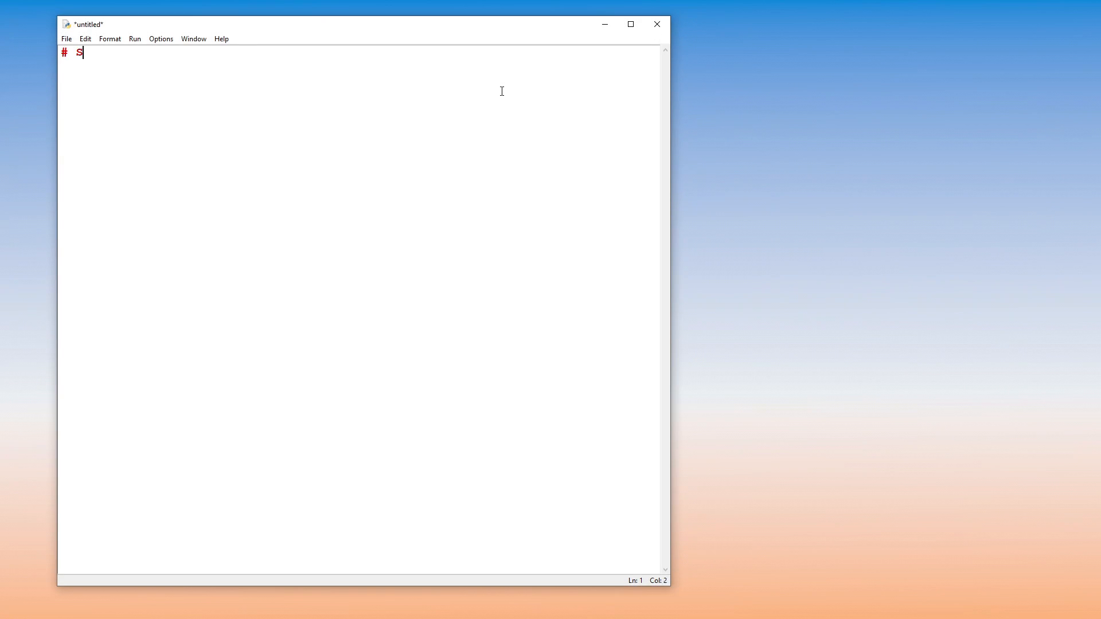
- Write comments, print("Hello there!"), and name = input("What's your name?") in the script
{"action": "type", "text": "ay hello"}
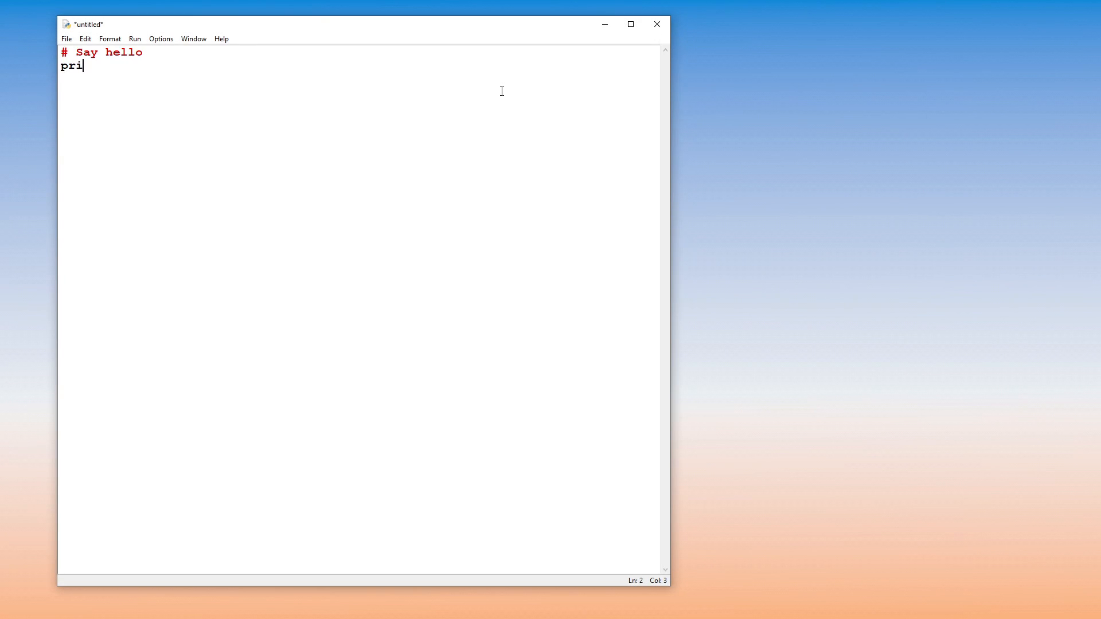
{"action": "type", "text": "nt(\"Hello thre"}
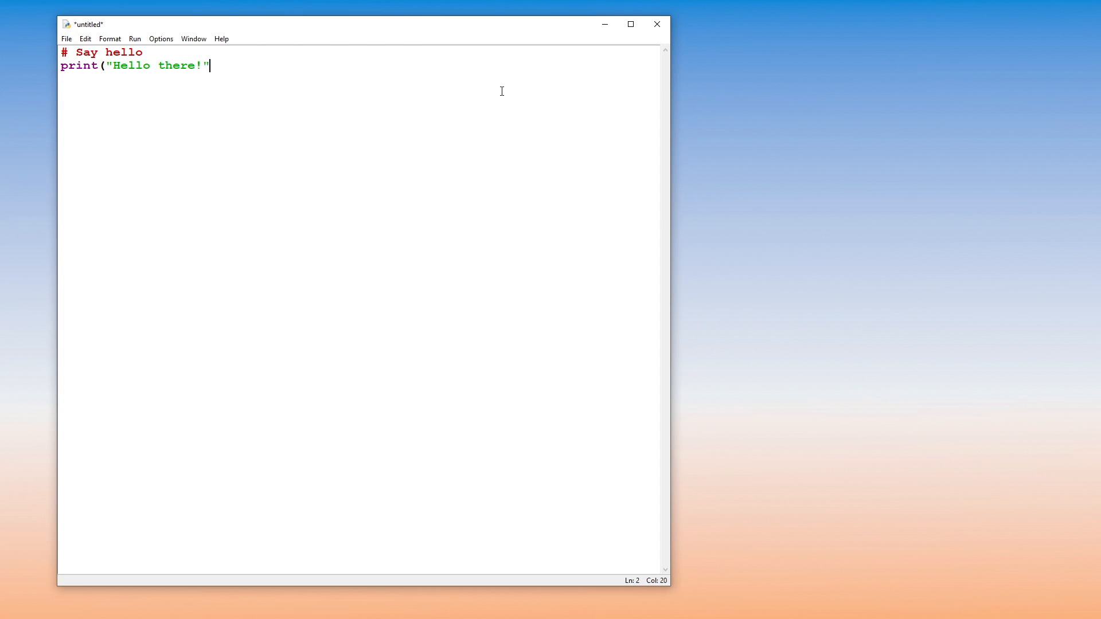
{"action": "type", "text": ")\\n\\n# Ask"}
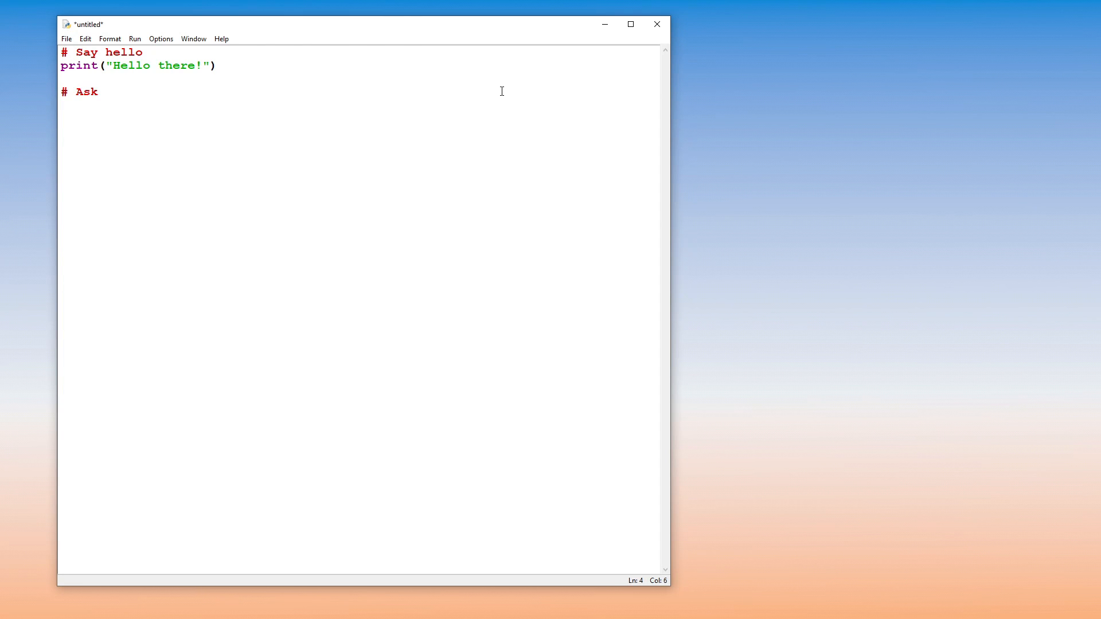
{"action": "type", "text": "the user t"}
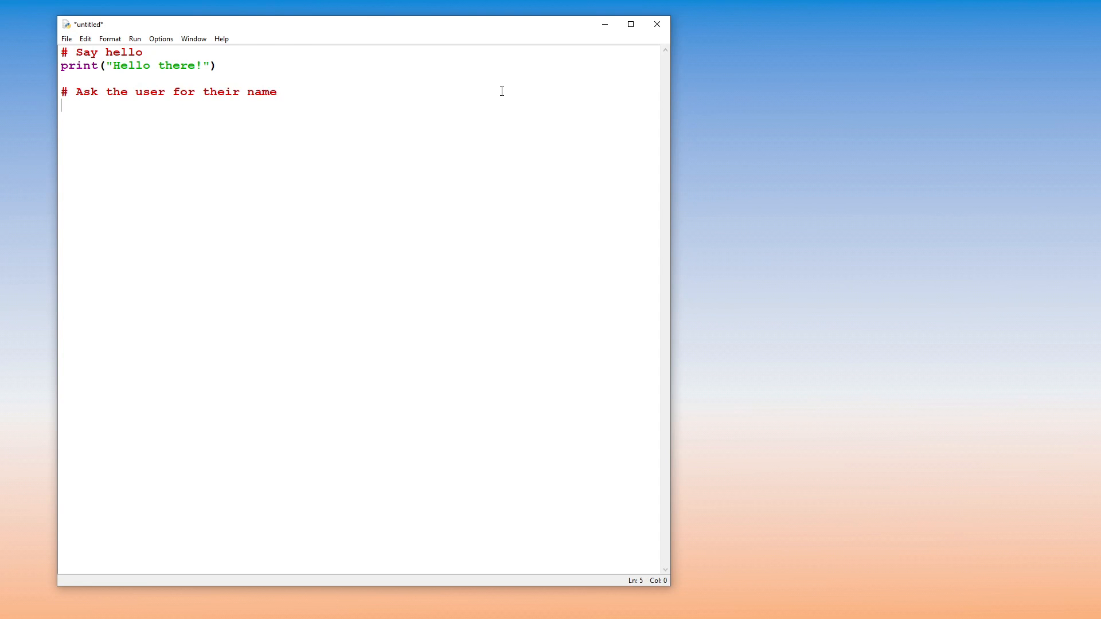
{"action": "type", "text": "name ="}
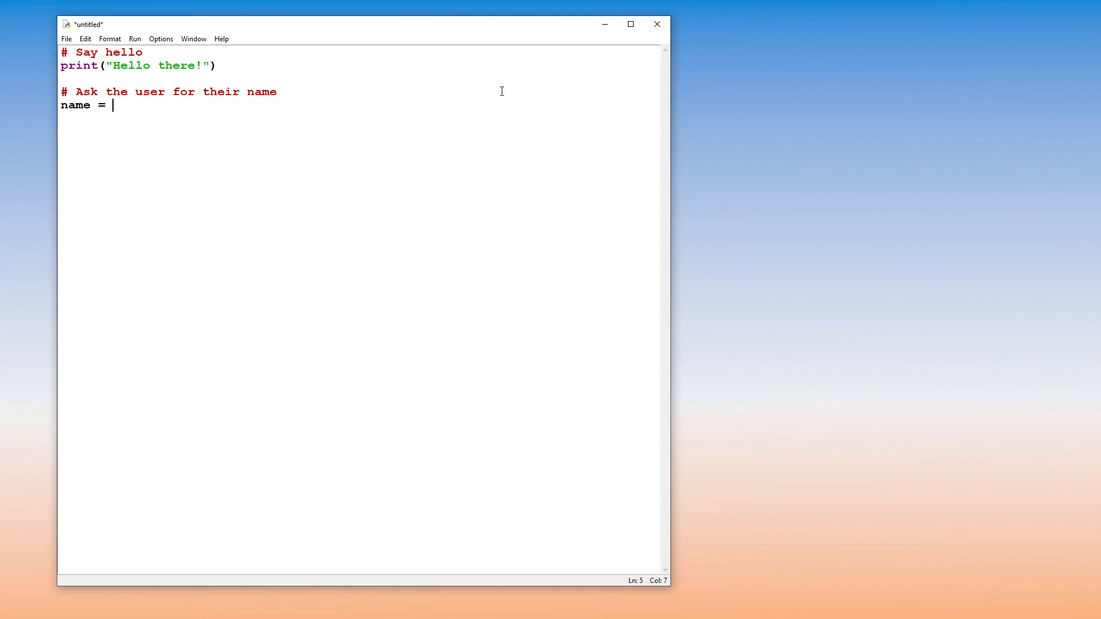
{"action": "type", "text": "input(\"What's"}
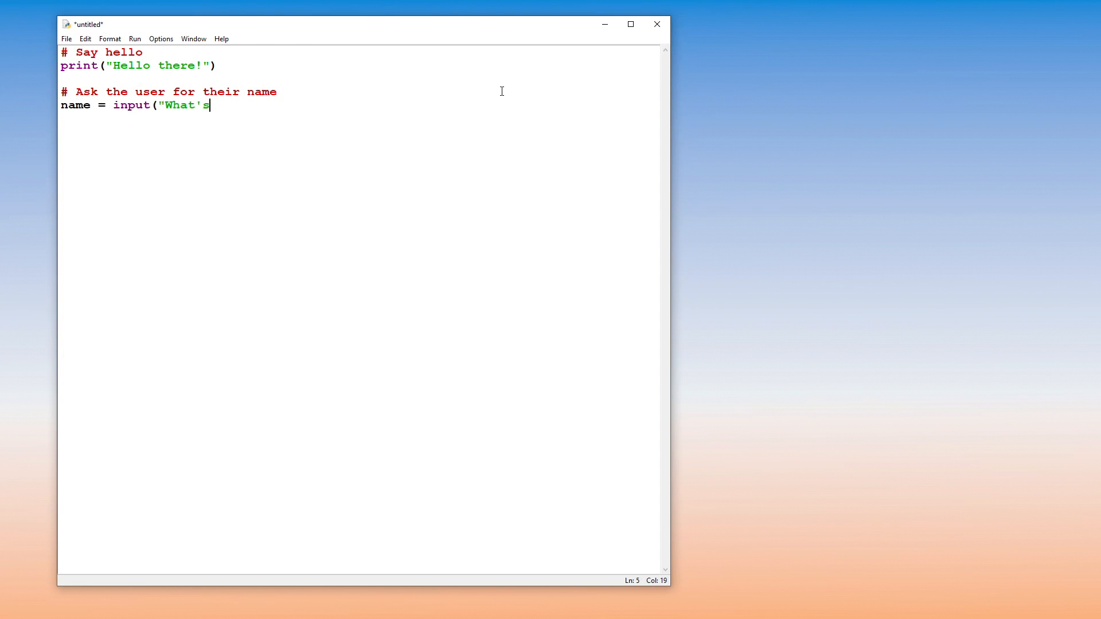
{"action": "type", "text": "your name? \").strip("}
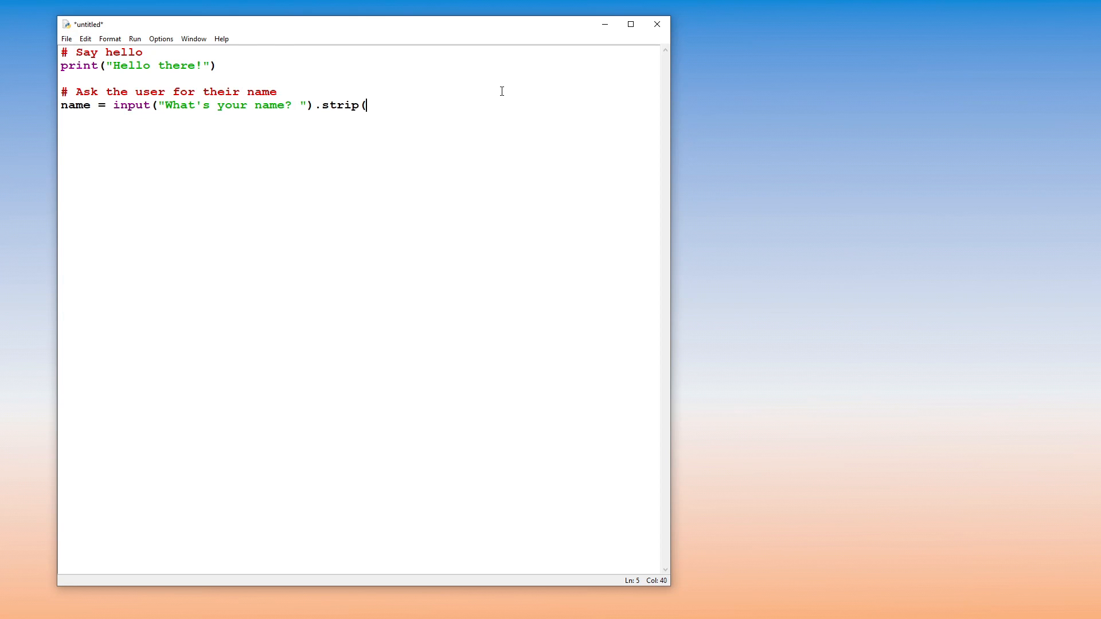
{"action": "type", "text": ").title()"}
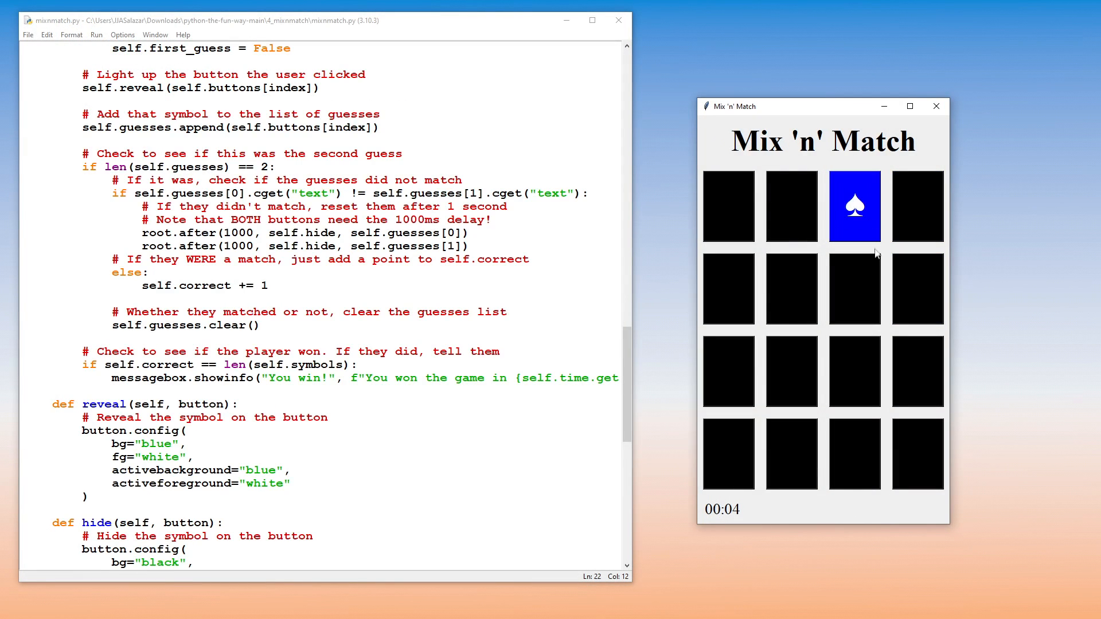
- Flip four cards to match the pair of spades and the pair of clubs
{"action": "left_click", "coordinate": [917, 371]}
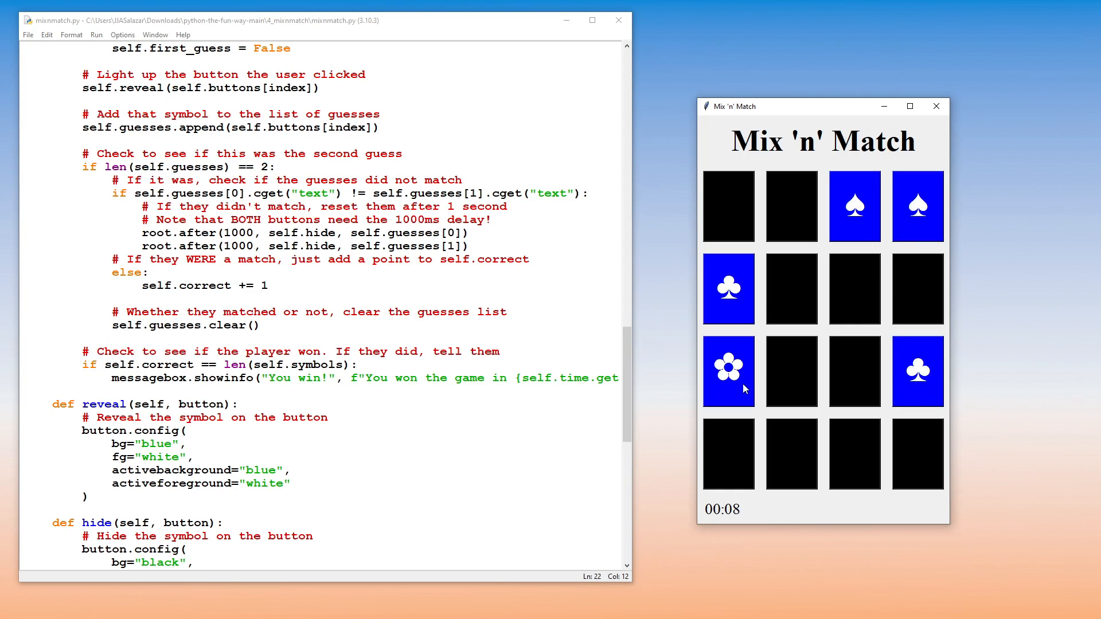
{"action": "left_click", "coordinate": [791, 289]}
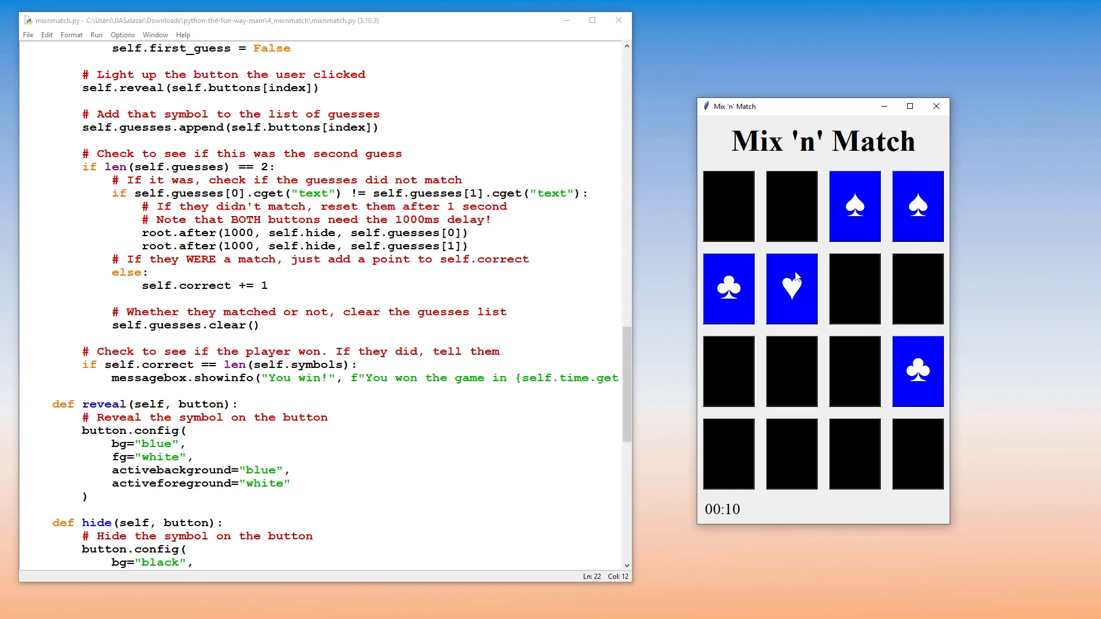
{"action": "left_click", "coordinate": [854, 289]}
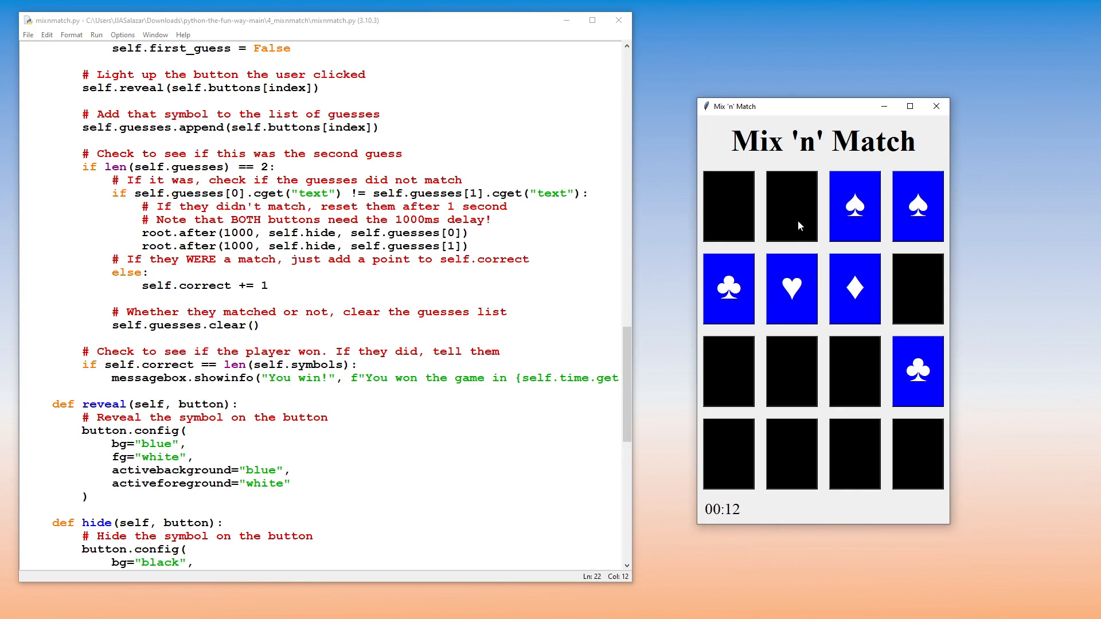
{"action": "left_click", "coordinate": [728, 206]}
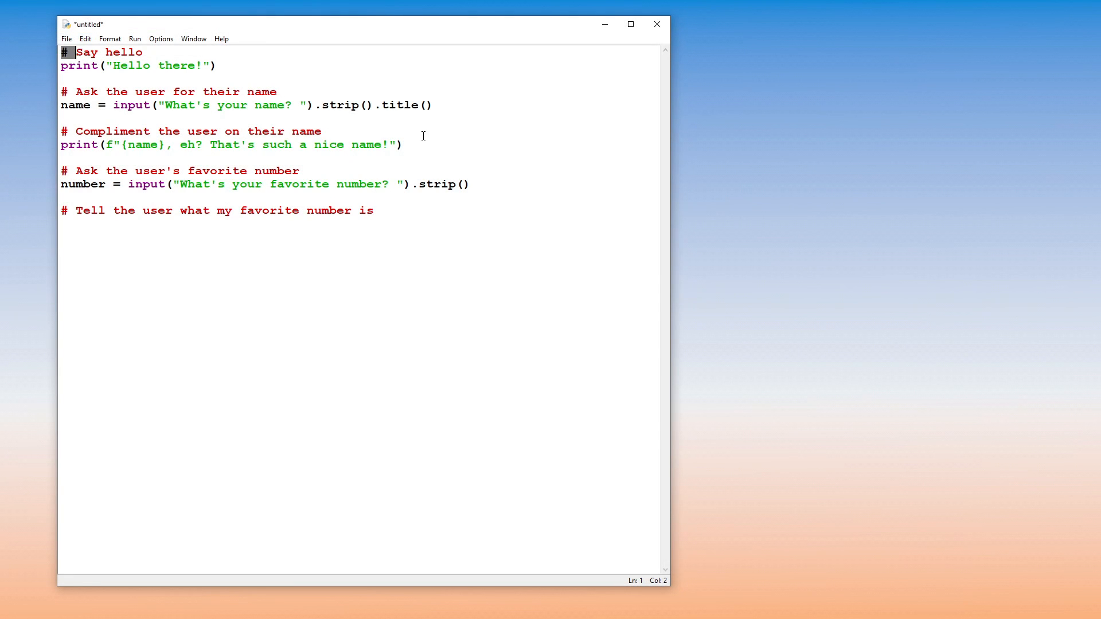
- Add import random at the top and begin print(f"{ under the favourite-number comment
{"action": "key", "text": "Enter"}
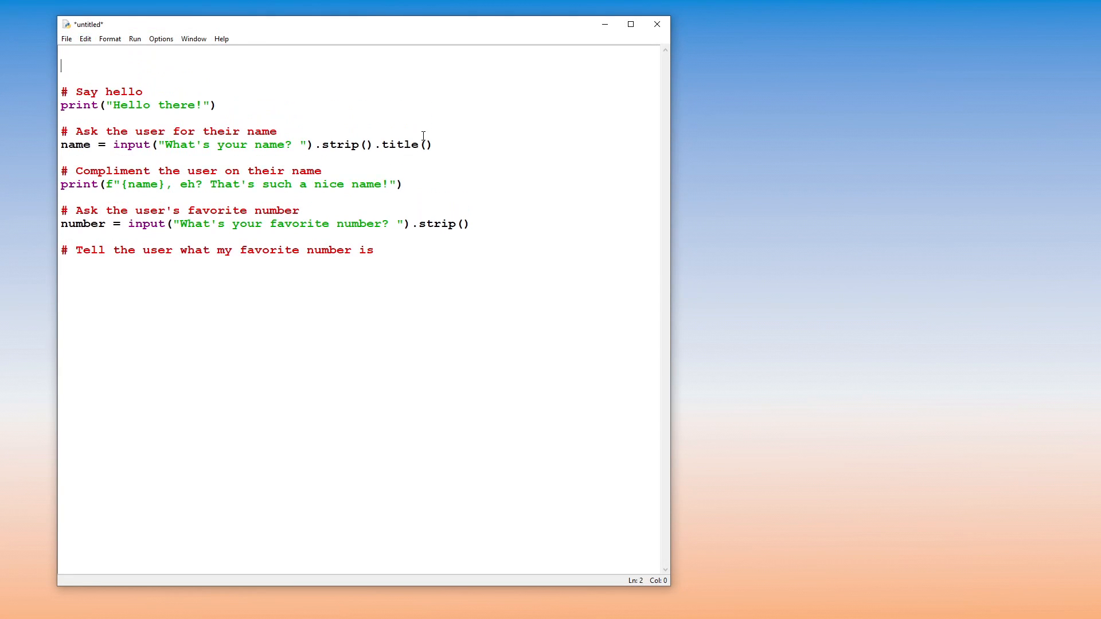
{"action": "type", "text": "i"}
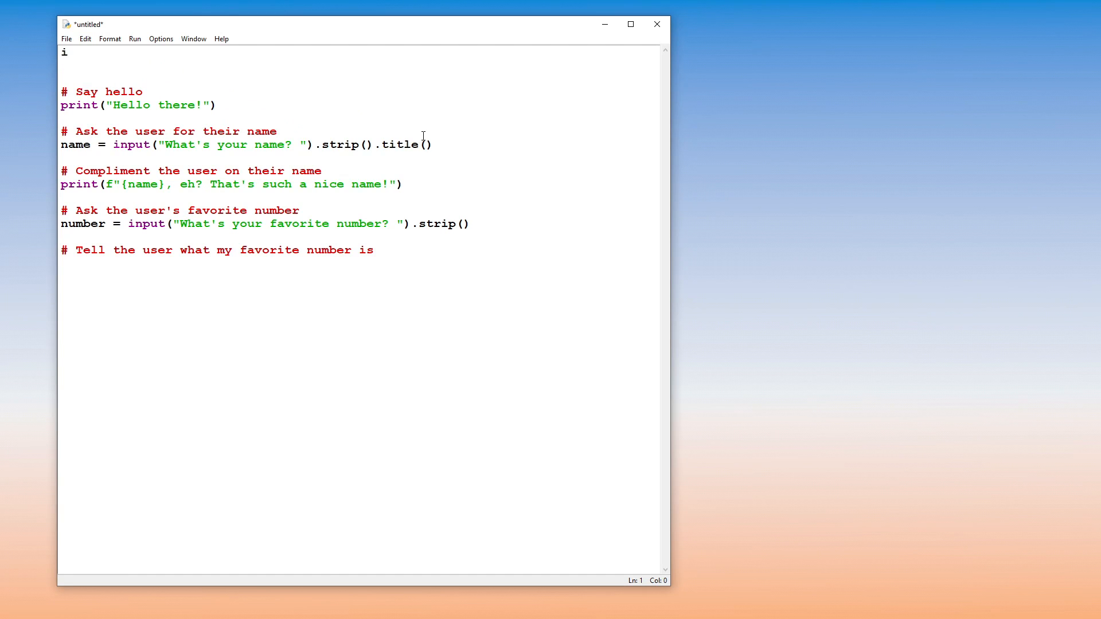
{"action": "type", "text": "mport random"}
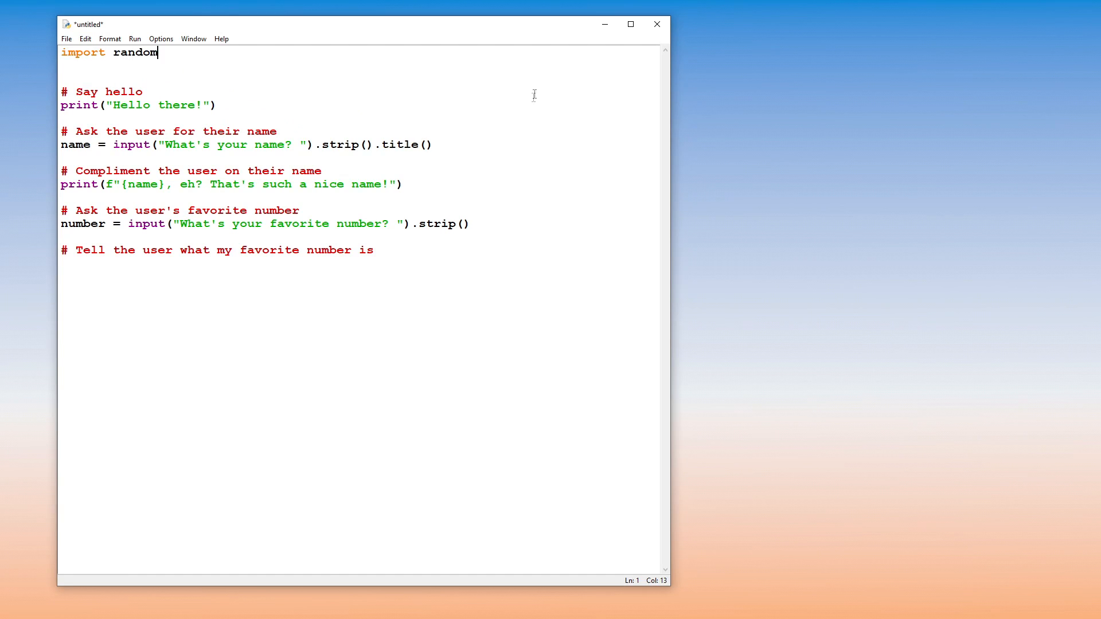
{"action": "type", "text": "pr"}
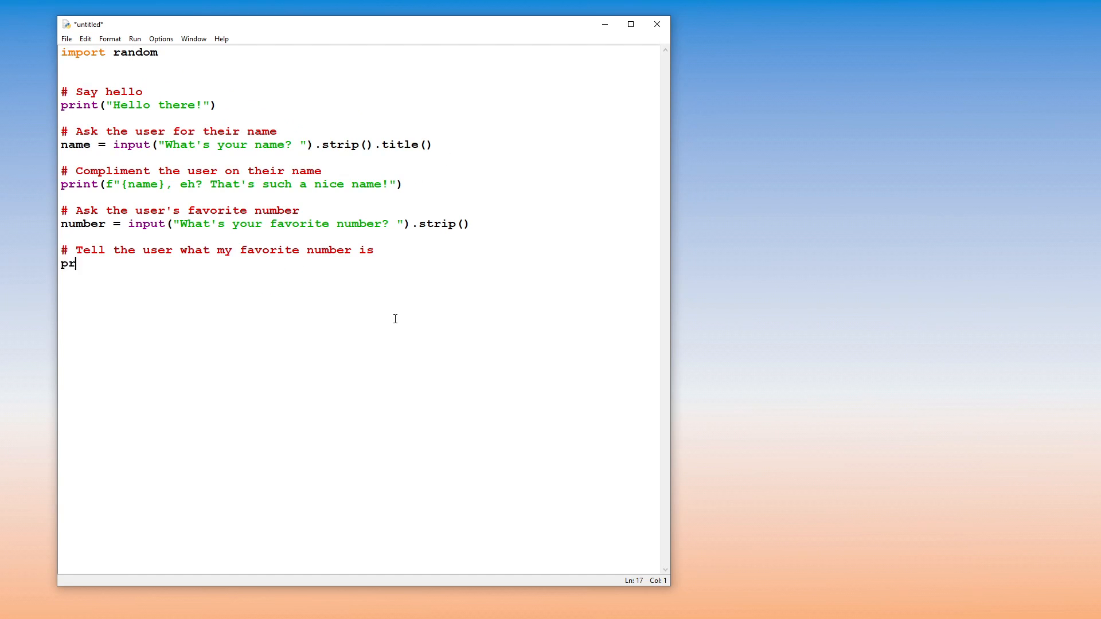
{"action": "type", "text": "int(f"}
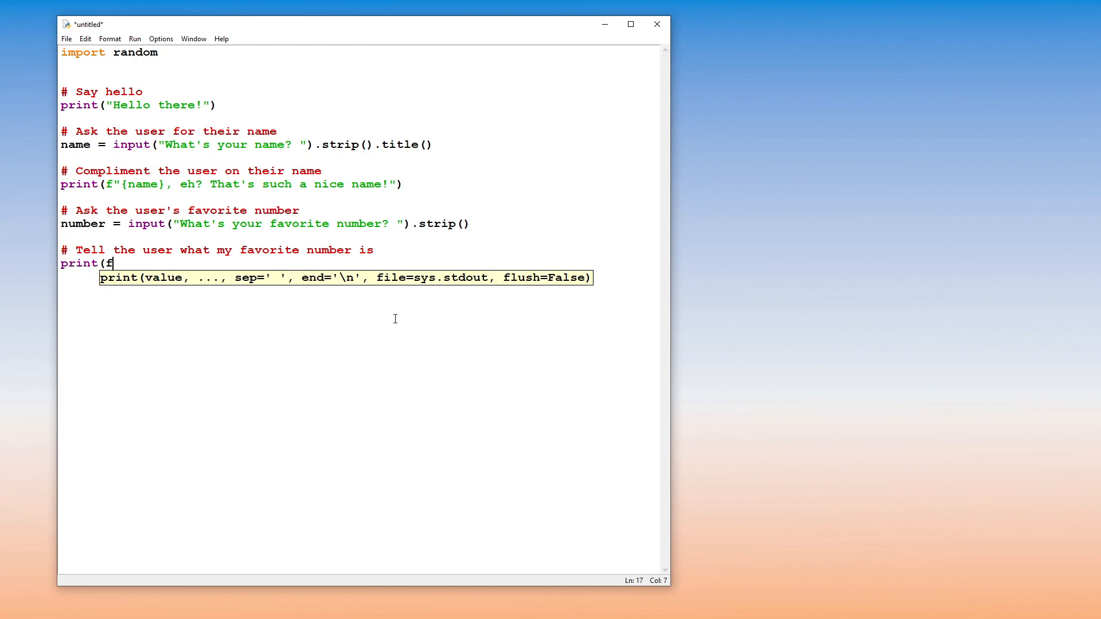
{"action": "type", "text": "\"{"}
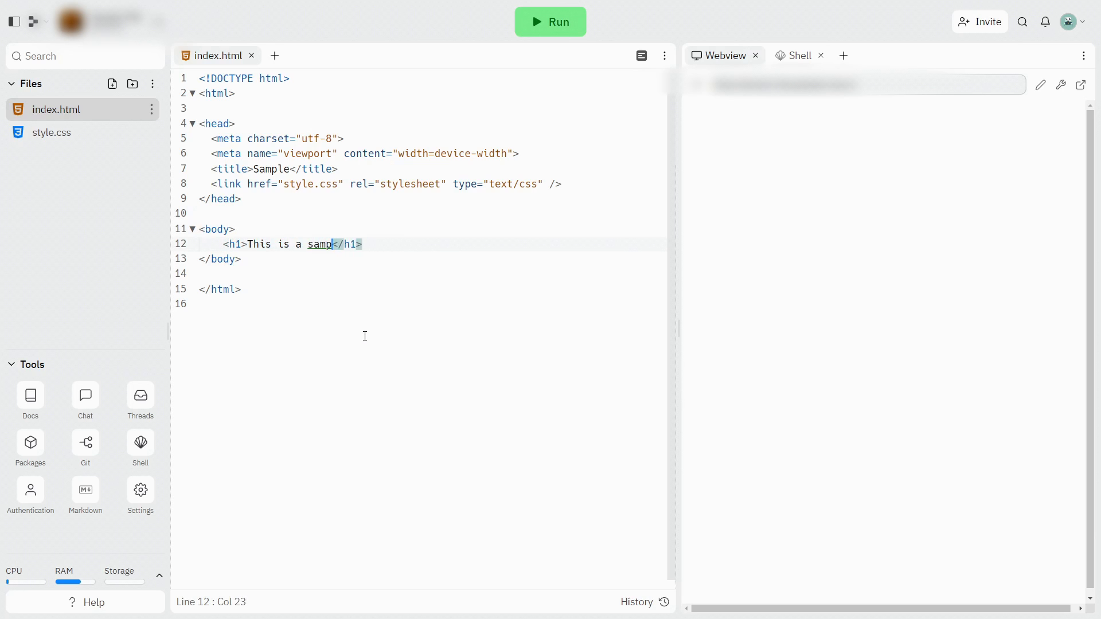
- Complete the heading 'This is a sample website.' and begin a <p> paragraph 'This website'
{"action": "type", "text": "le website."}
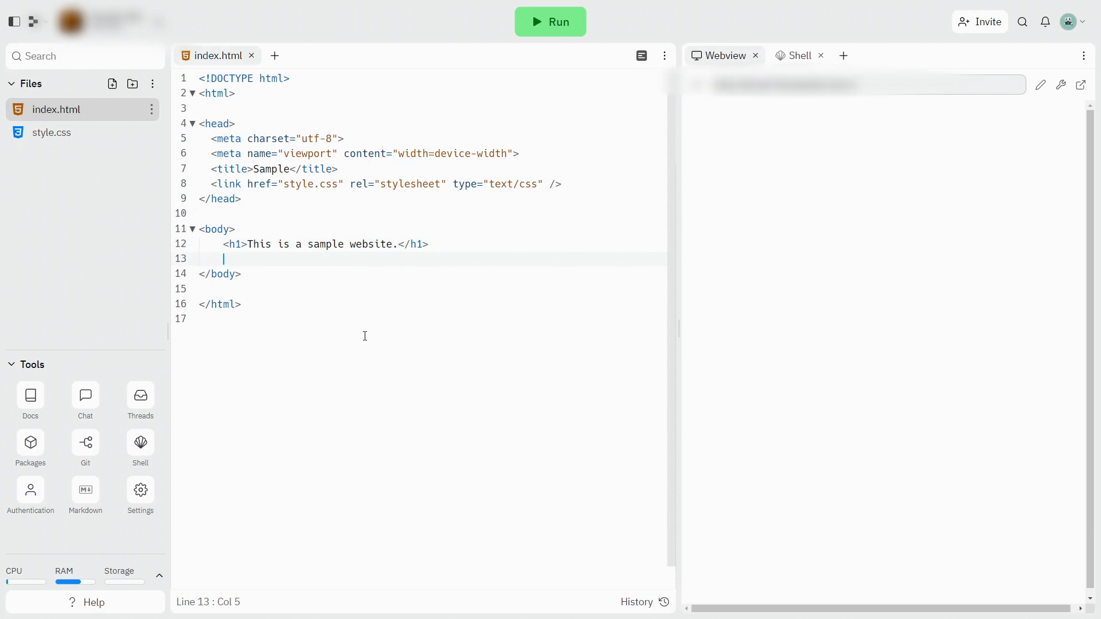
{"action": "type", "text": "<"}
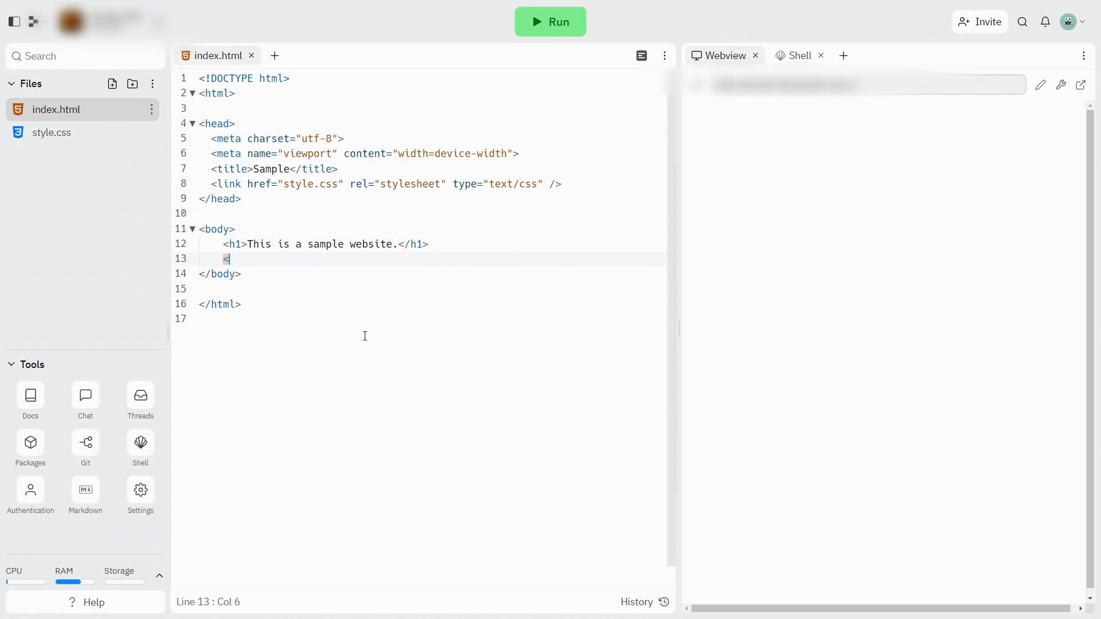
{"action": "type", "text": "p></p>"}
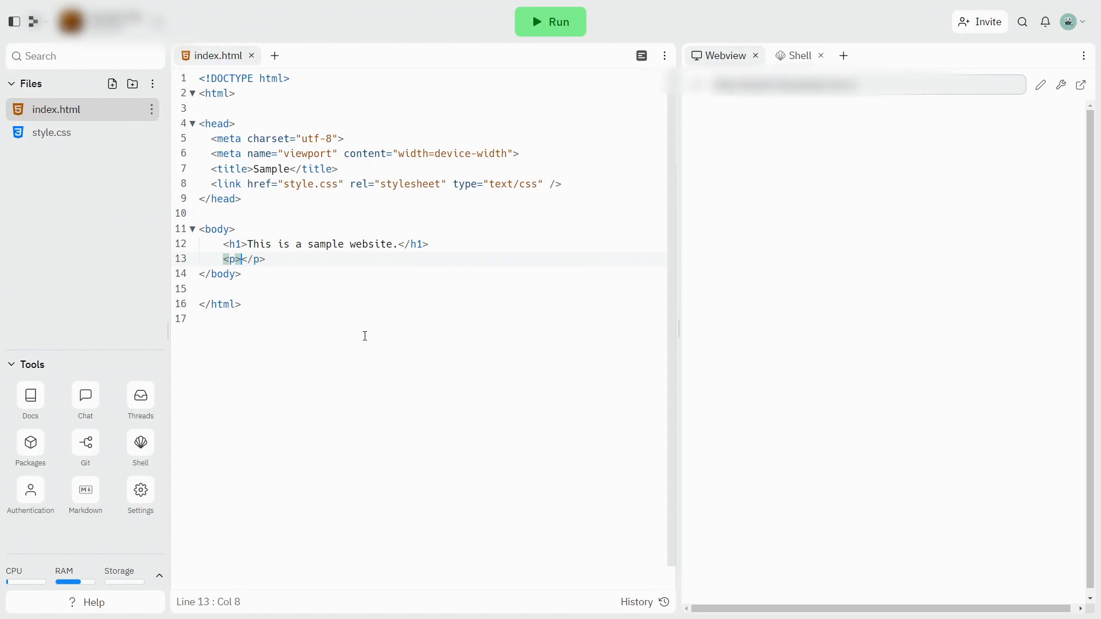
{"action": "type", "text": "This website"}
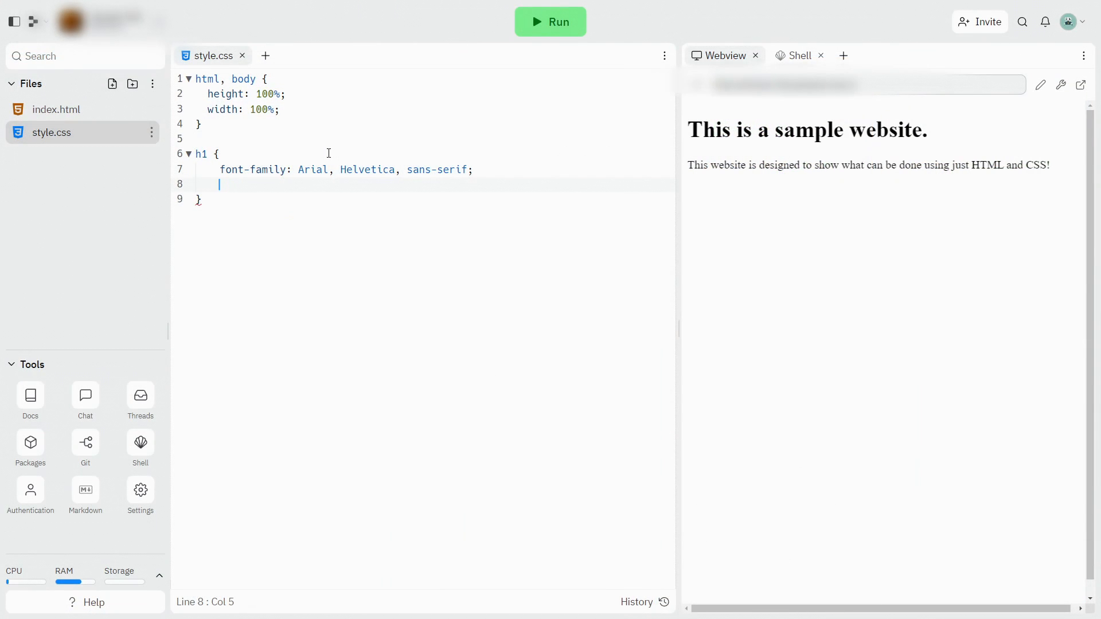
- Add color: red and font-weight: 400 to the h1 rule in style.css
{"action": "type", "text": "color: red;"}
{"action": "type", "text": "font-wei"}
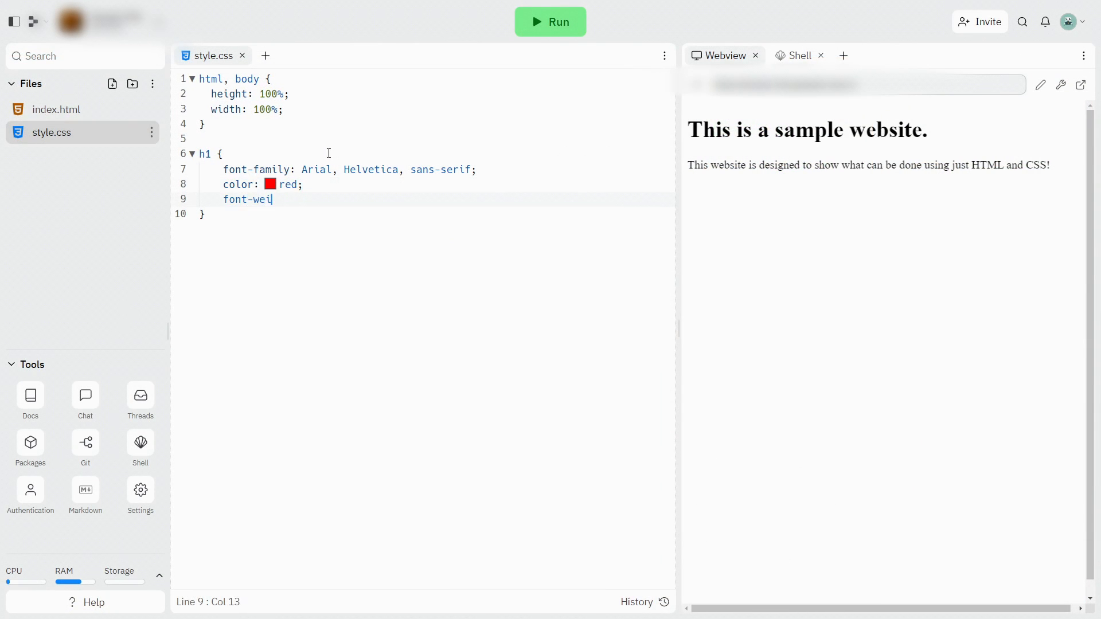
{"action": "type", "text": "ght:"}
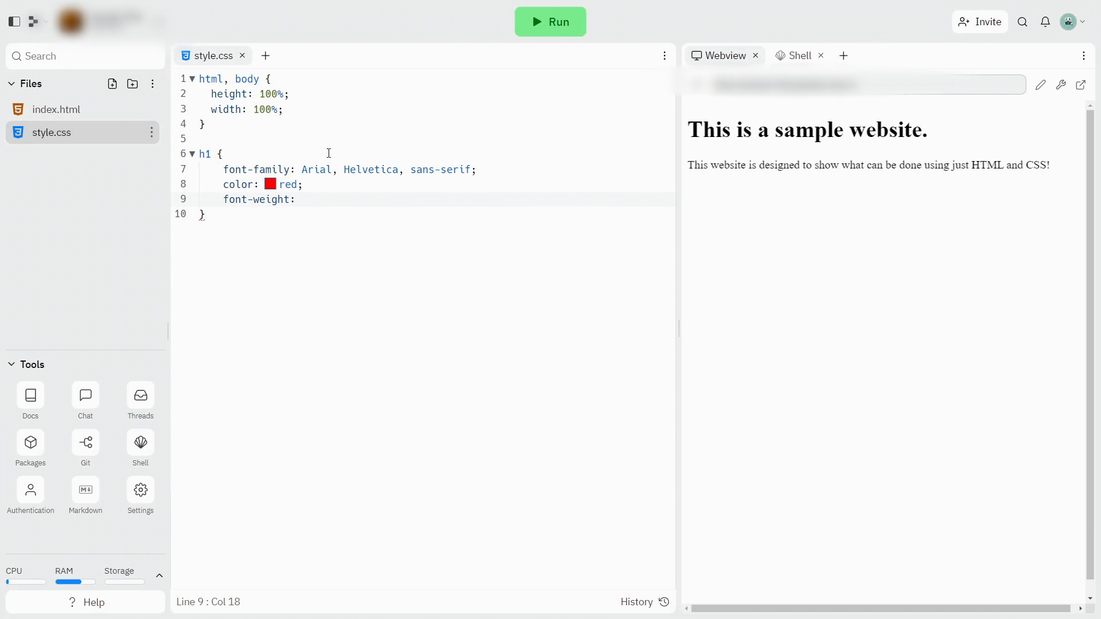
{"action": "type", "text": "400;"}
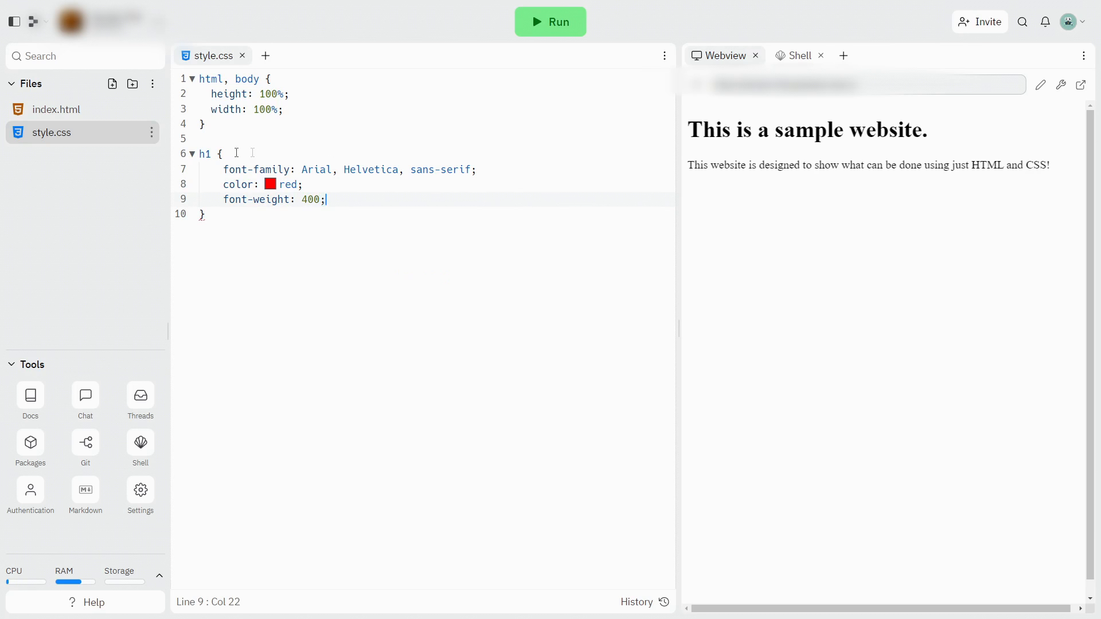
{"action": "left_click", "coordinate": [550, 22]}
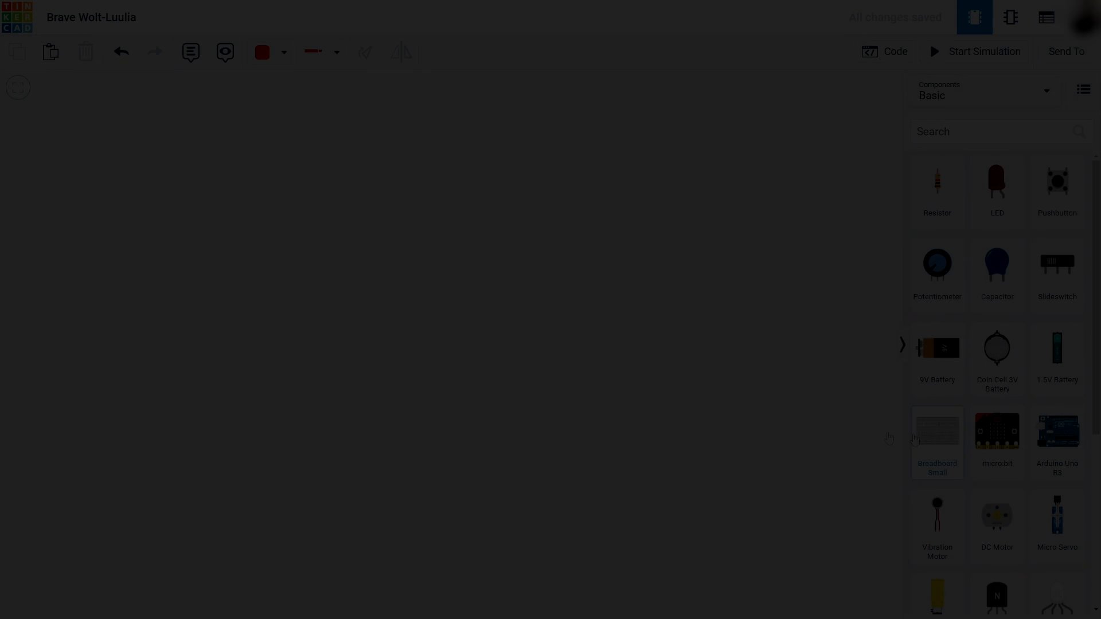
- Place a small breadboard and Arduino Uno, then wire 5V to the positive rail
{"action": "left_click", "coordinate": [937, 431]}
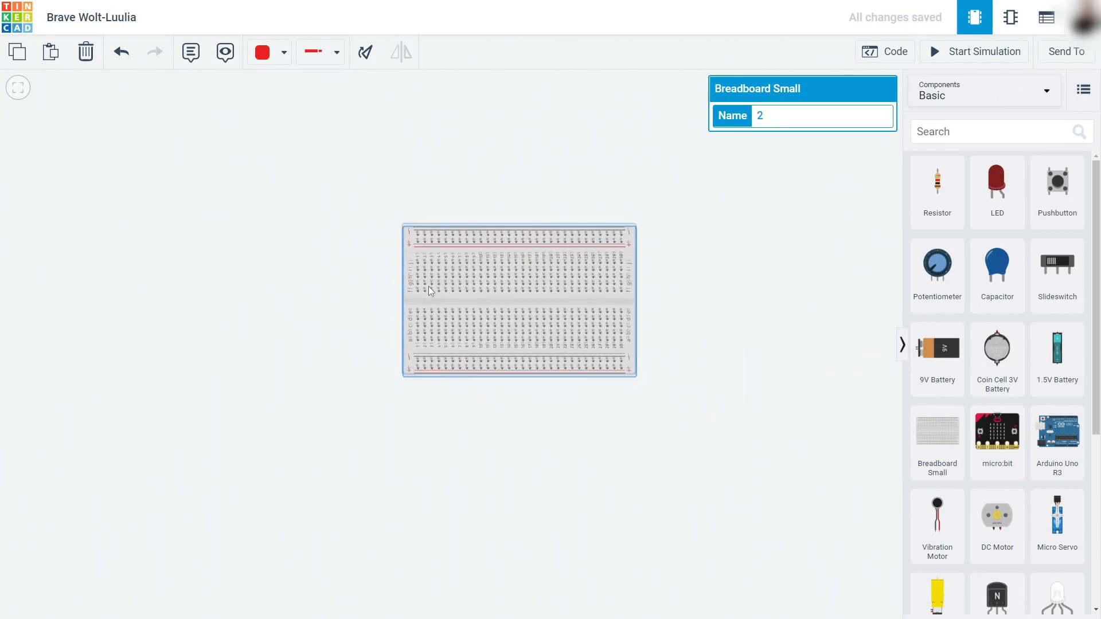
{"action": "left_click", "coordinate": [1057, 431]}
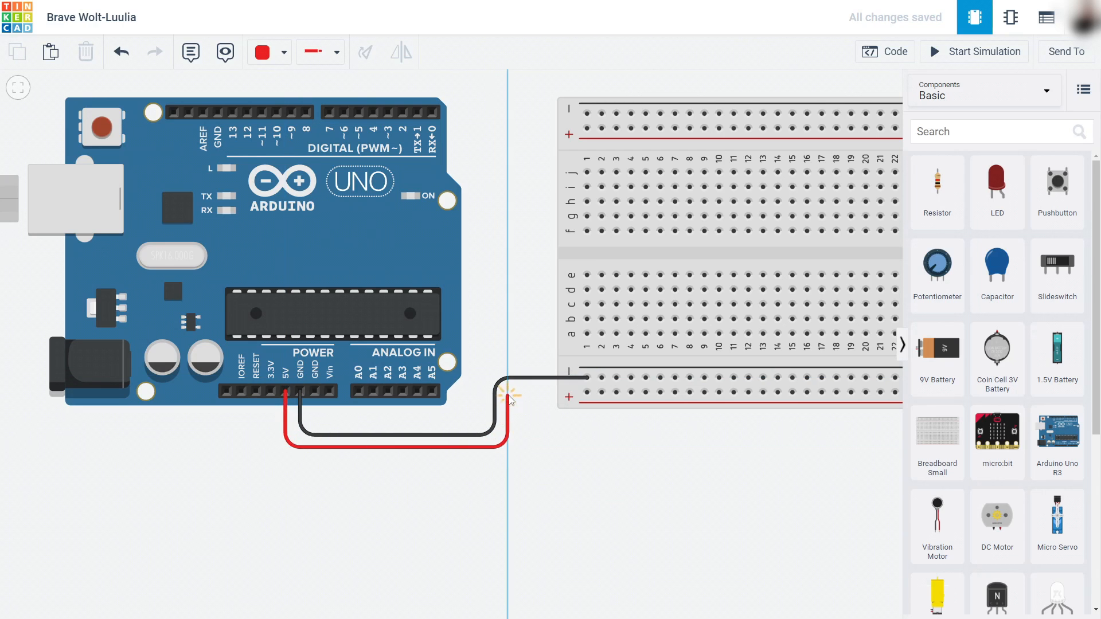
{"action": "left_click_drag", "start_coordinate": [511, 379], "coordinate": [572, 397]}
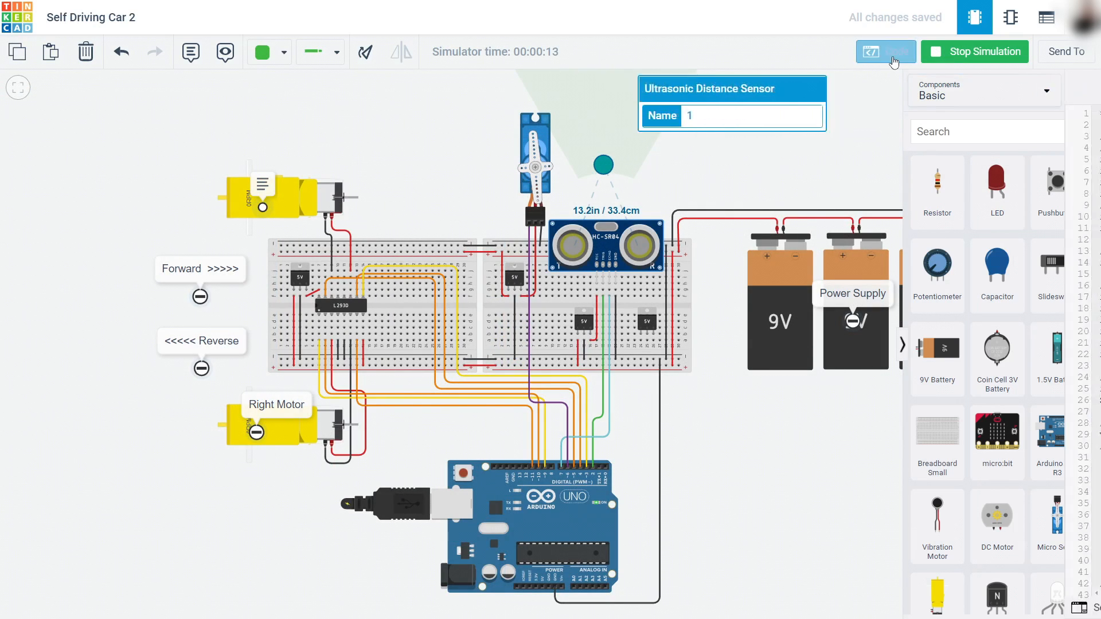
- Hide the self-driving car's code panel and stop the simulation
{"action": "left_click", "coordinate": [885, 51]}
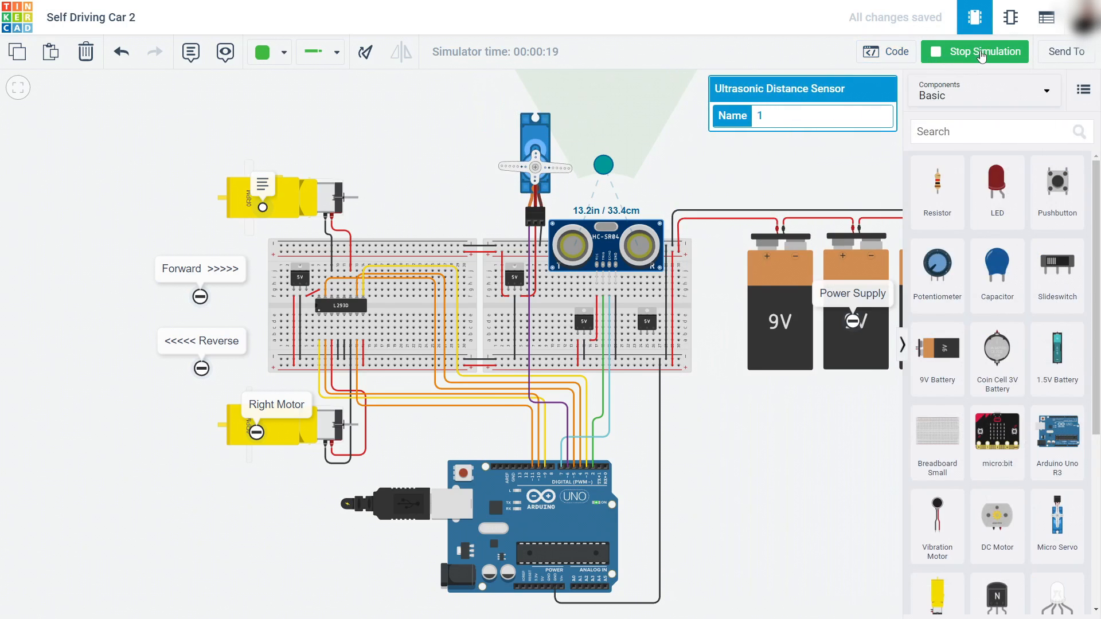
{"action": "left_click", "coordinate": [982, 51]}
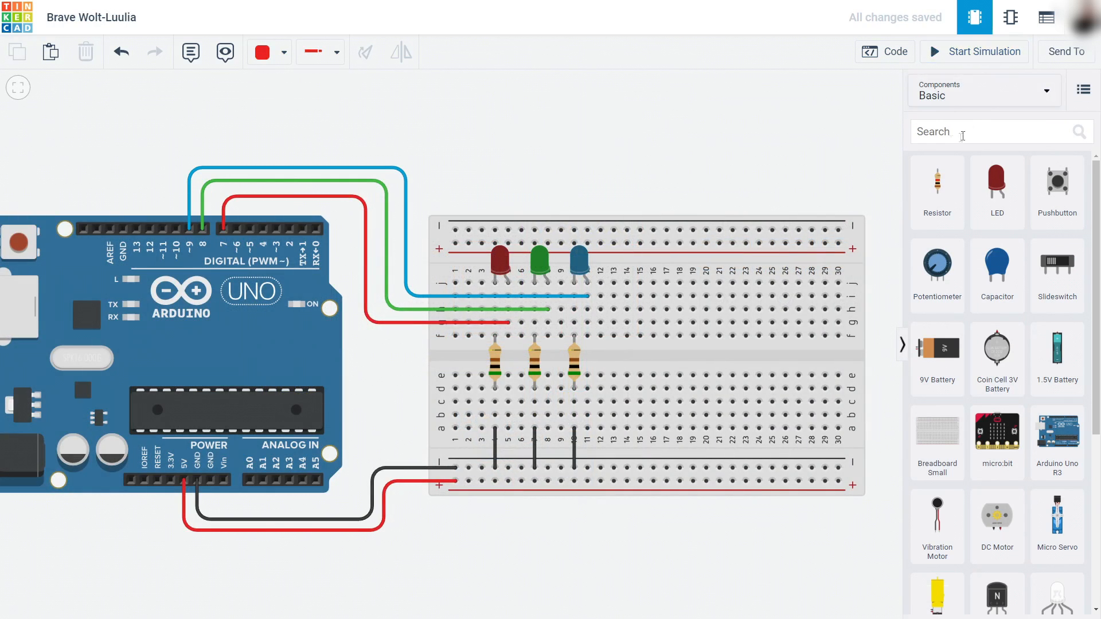
- Show the LED circuit's code and select the four blink lines inside loop()
{"action": "left_click", "coordinate": [884, 52]}
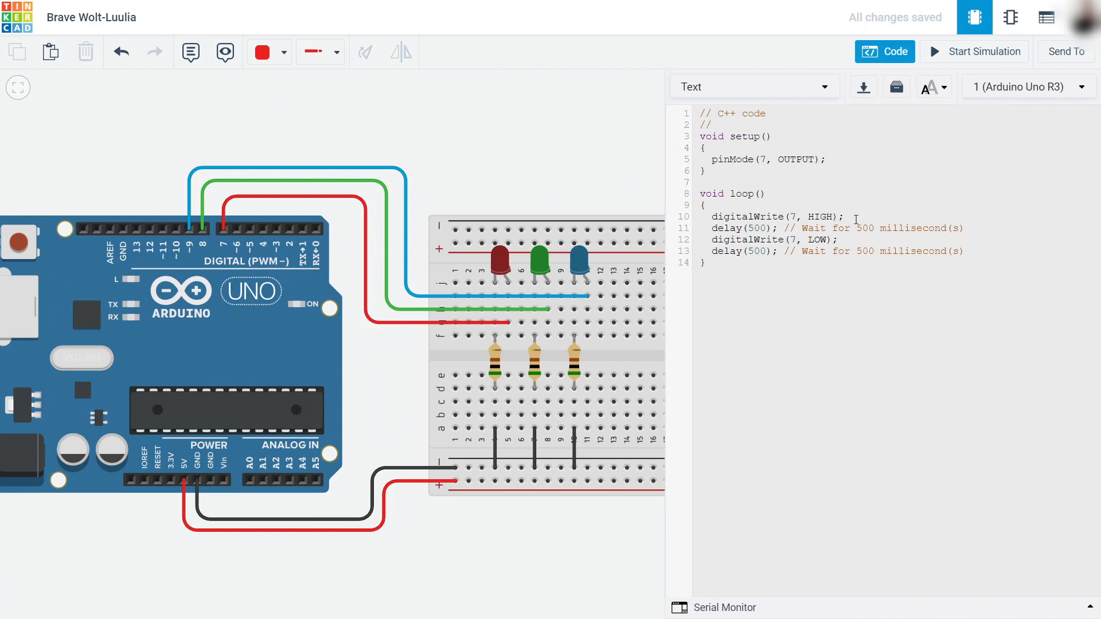
{"action": "mouse_move", "coordinate": [875, 243]}
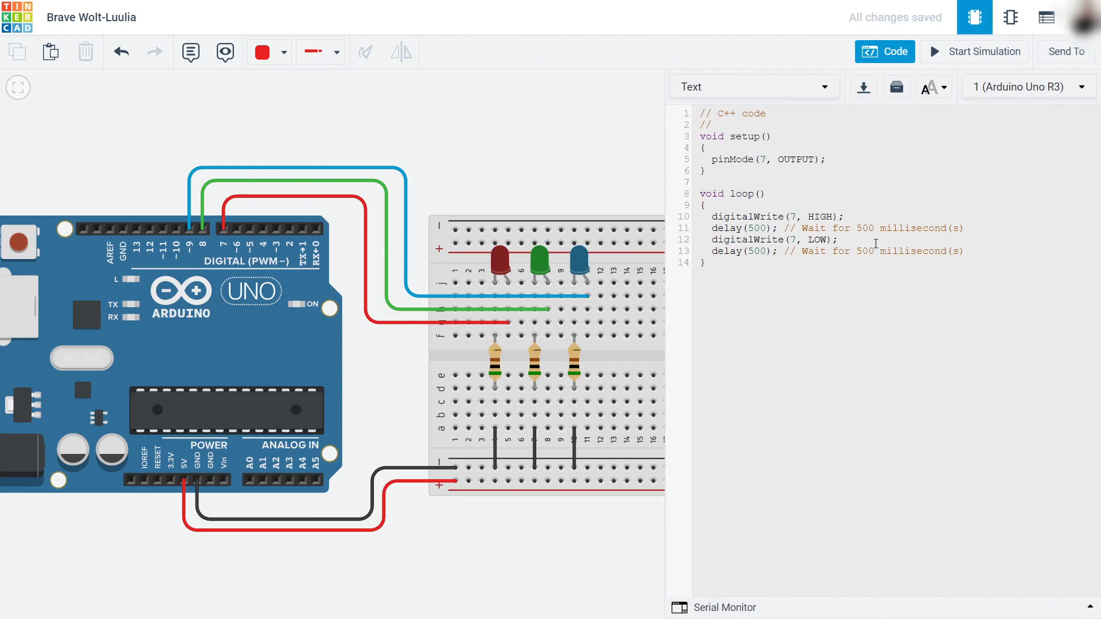
{"action": "left_click_drag", "start_coordinate": [711, 216], "coordinate": [963, 250]}
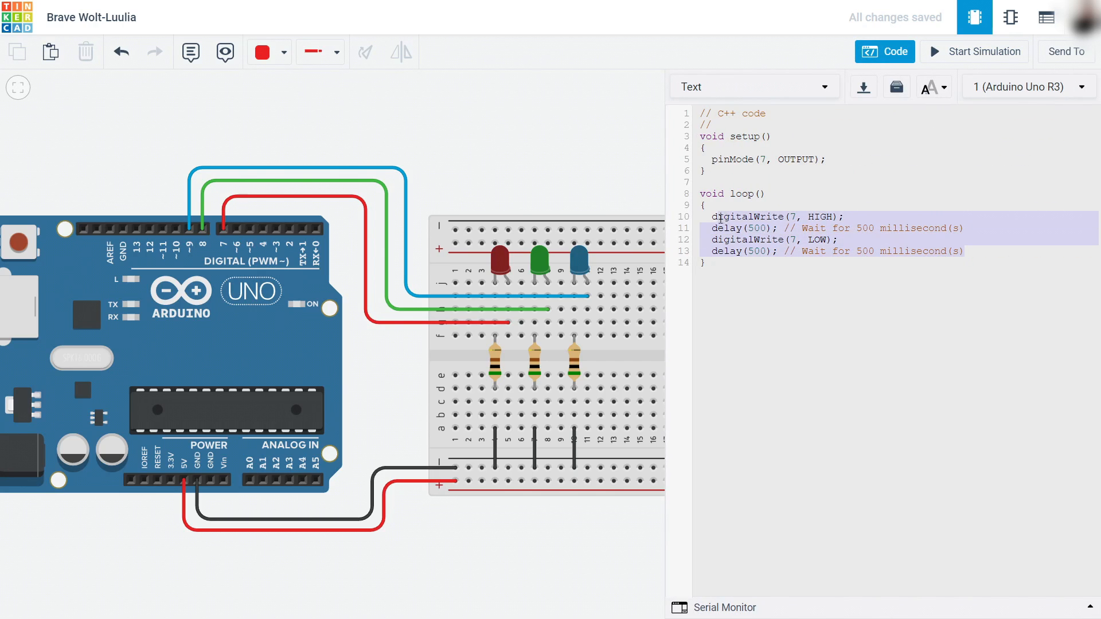